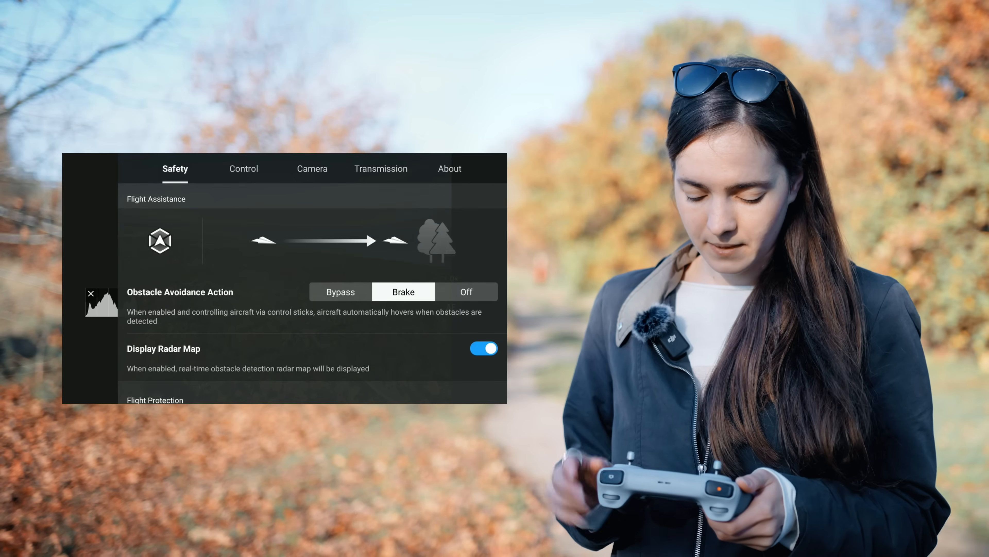
Review the DJI Fly camera settings, then pick the drone photo in the DRONE PHOTO folder
left_click(312, 169)
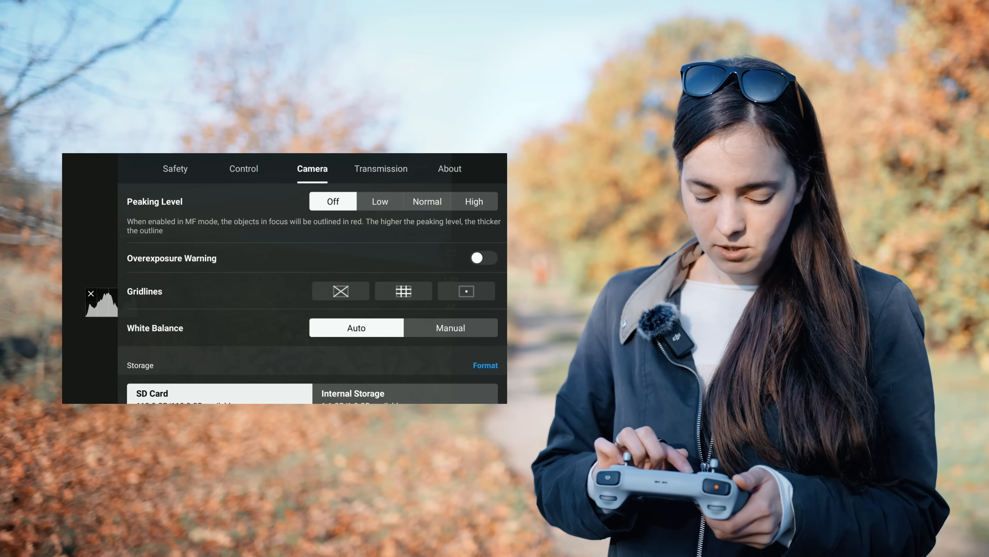
scroll("down", 3)
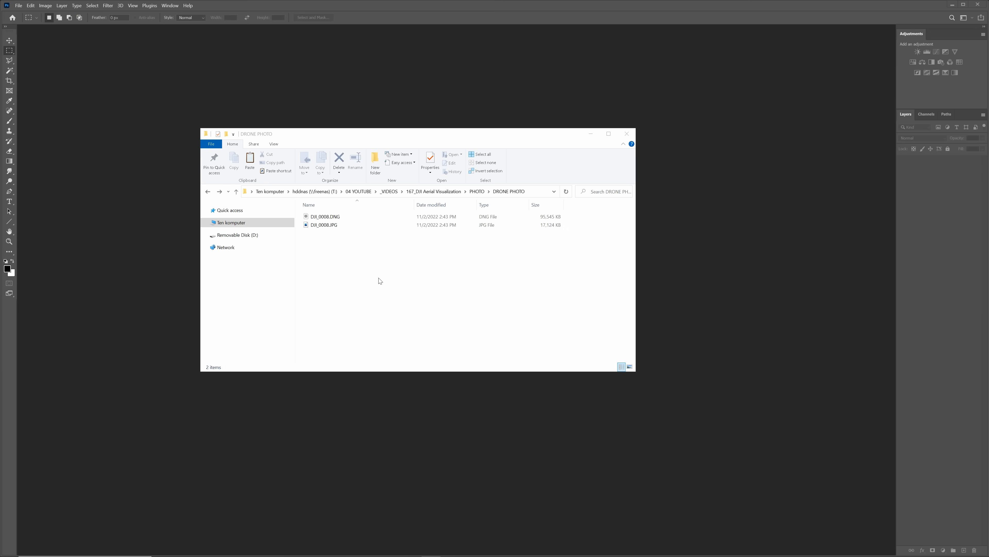
left_click(324, 225)
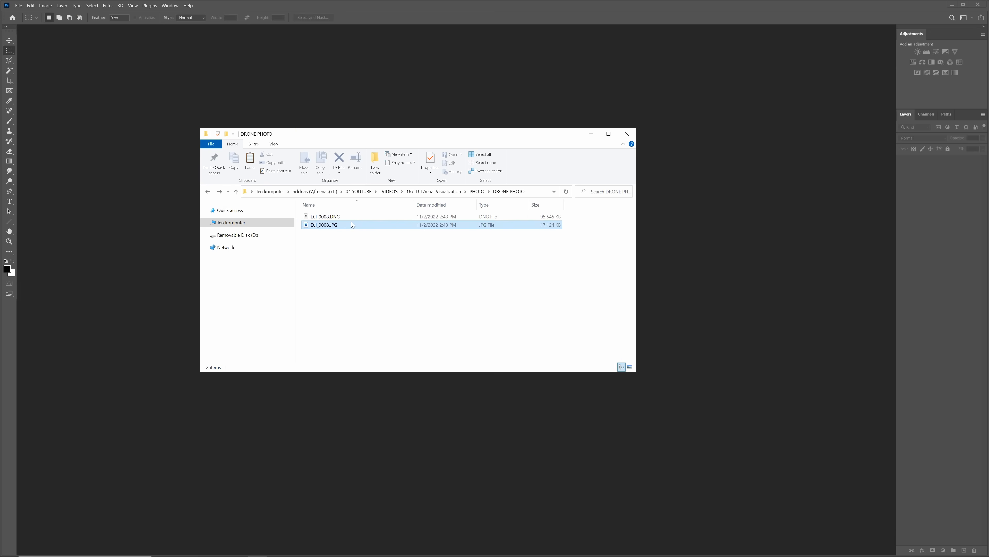
left_click(325, 216)
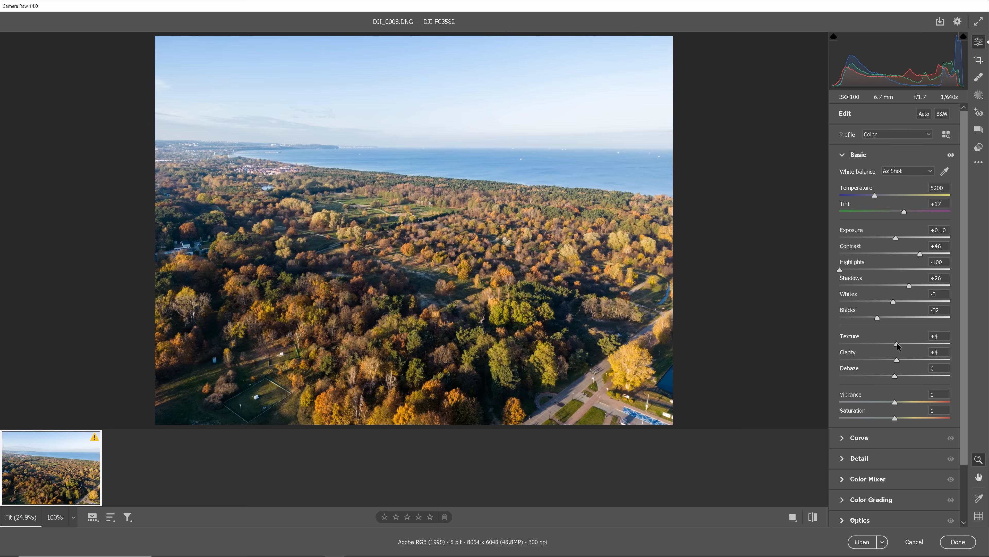
Fine-tune texture and lower the Blues luminance to -7 in the Color Mixer
left_click(859, 174)
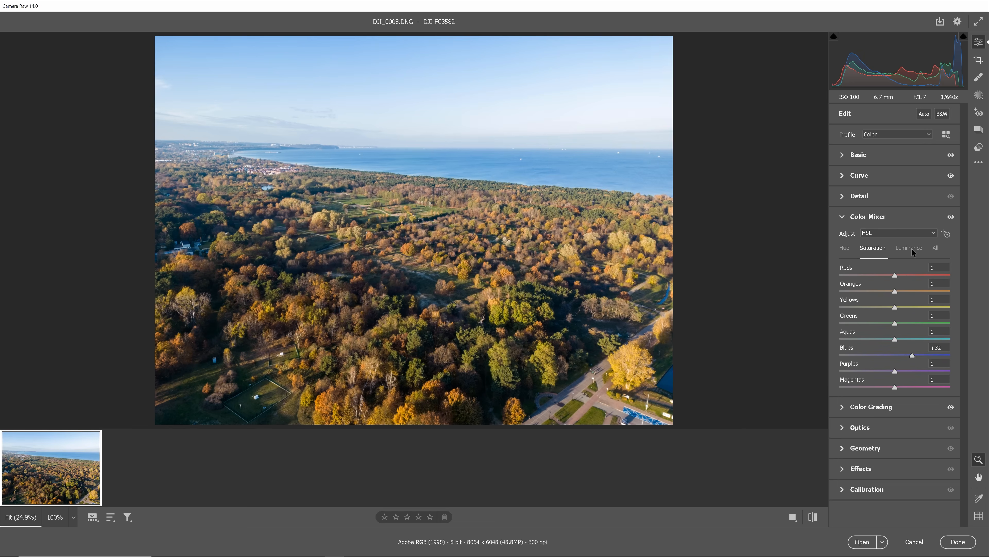
left_click(909, 248)
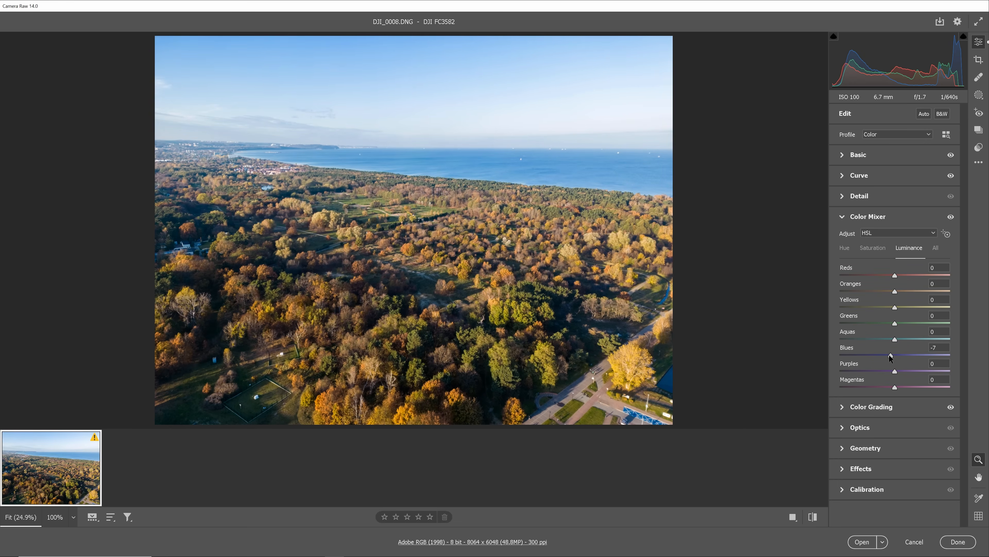
left_click(845, 247)
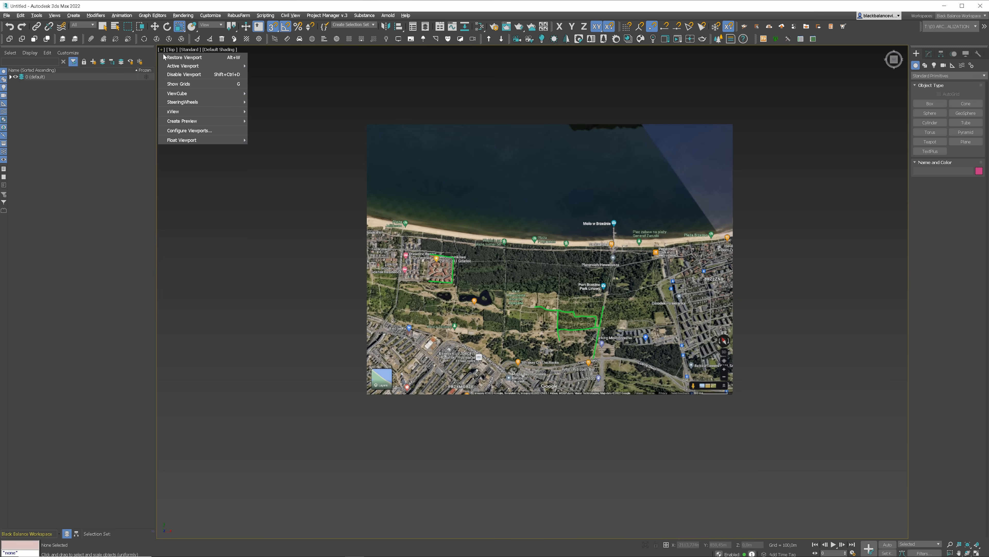
Set the viewport background to use the drone photo file
left_click(189, 130)
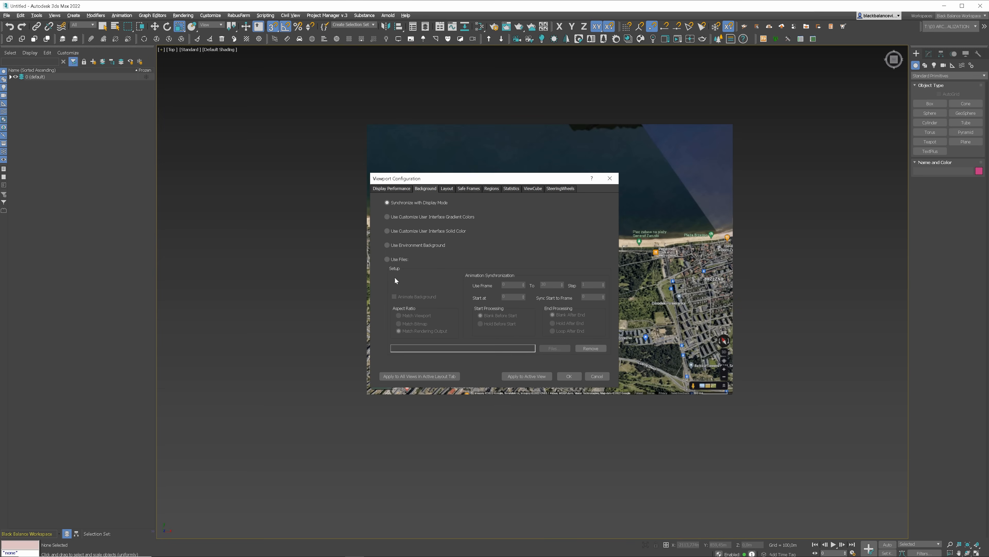
left_click(554, 348)
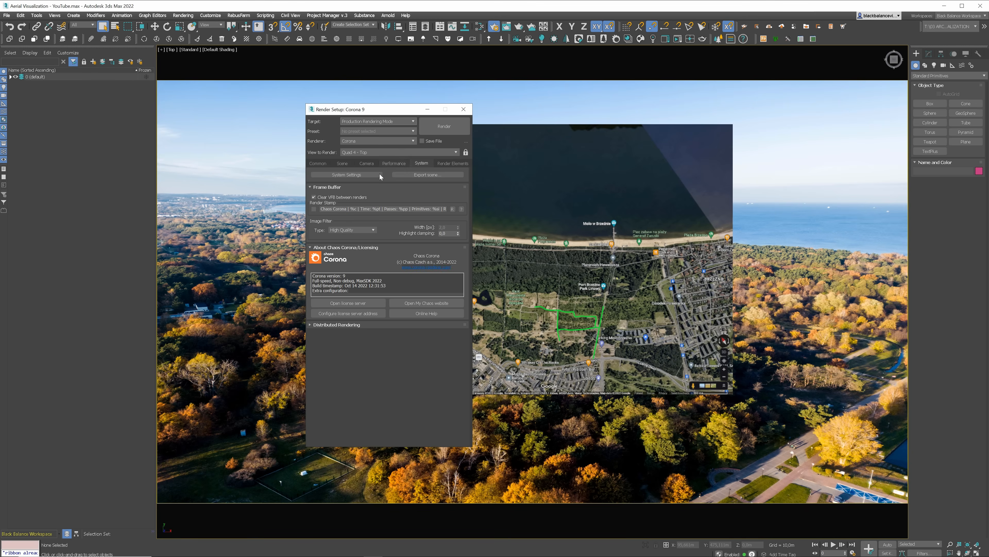
Set render Output Size to Custom and view the photo's detailed file properties
left_click(317, 163)
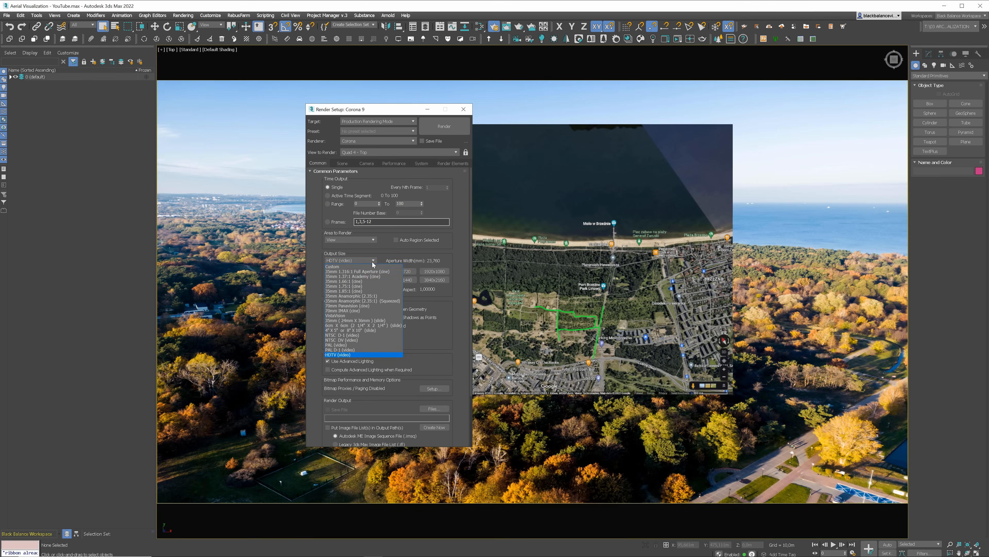
left_click(332, 266)
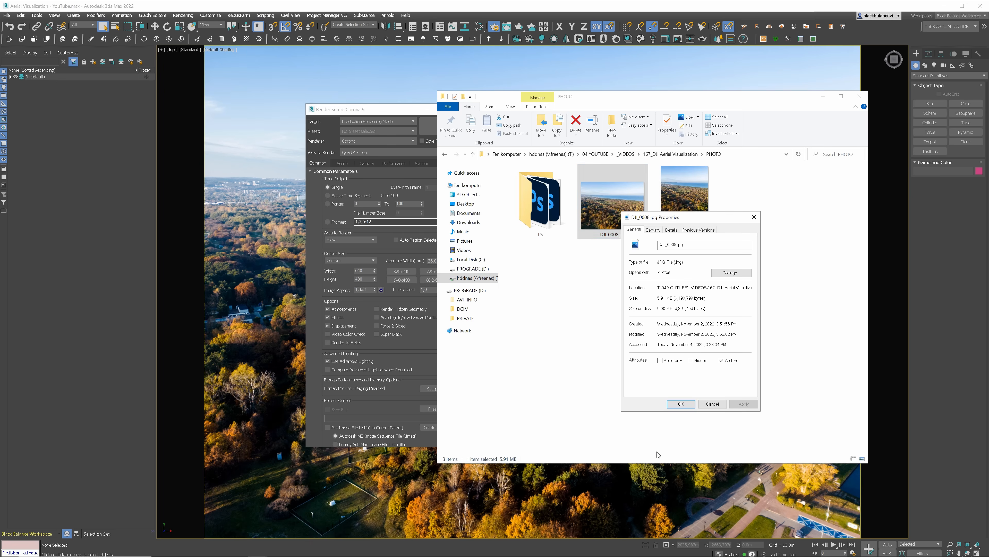
left_click(671, 230)
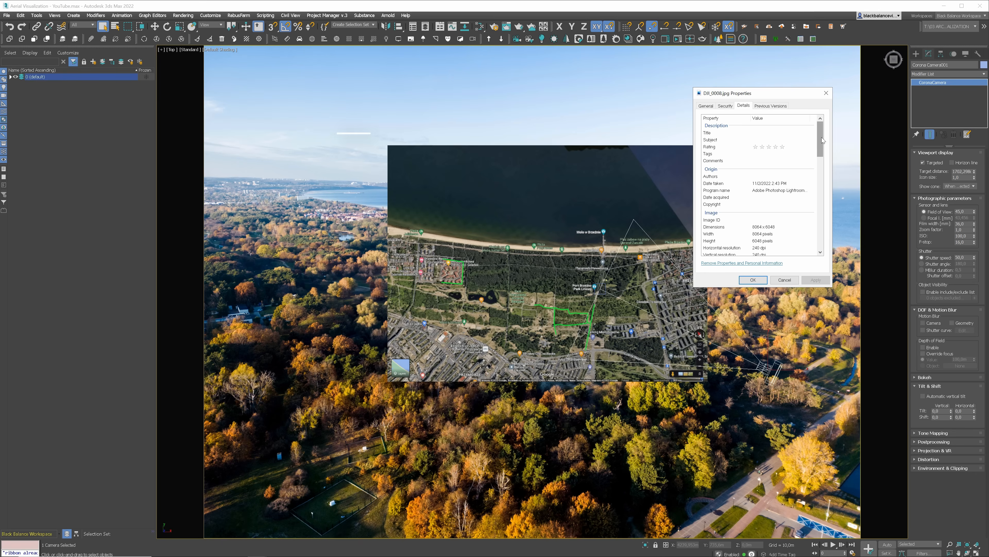
Read the photo details and set the Corona camera focal length to 24.0 mm
scroll("down", 3)
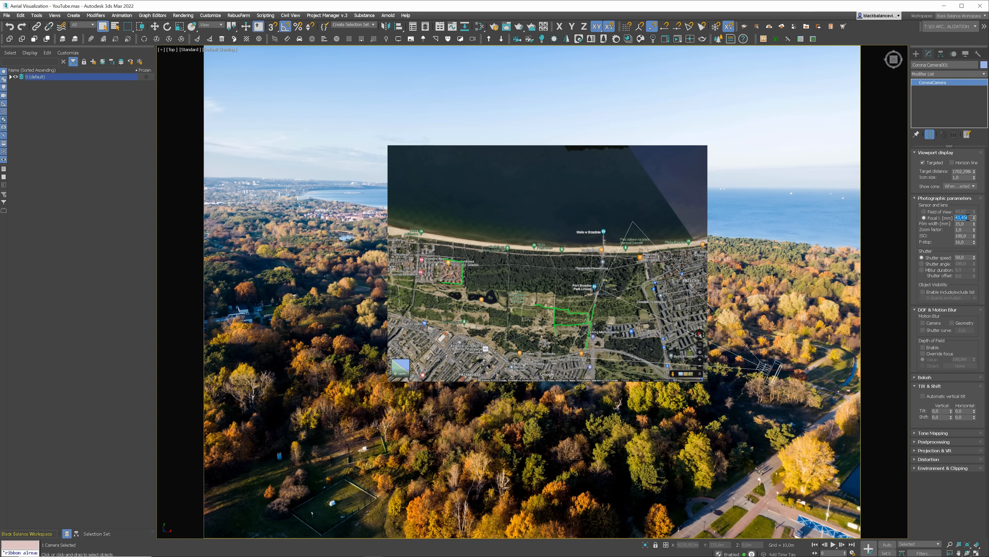
type("24.0")
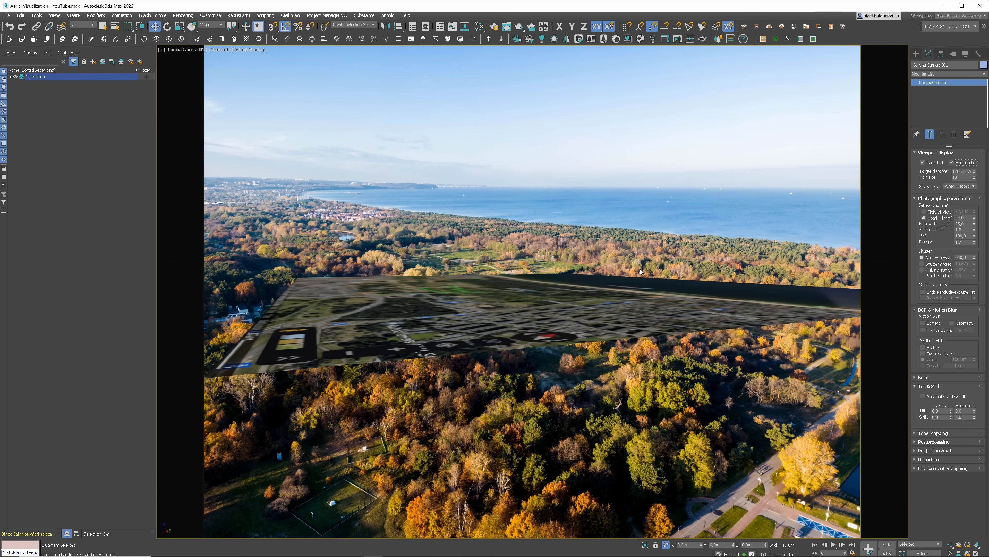
Add a Top viewport and group the selected camera objects as 'Camera'
left_click(532, 272)
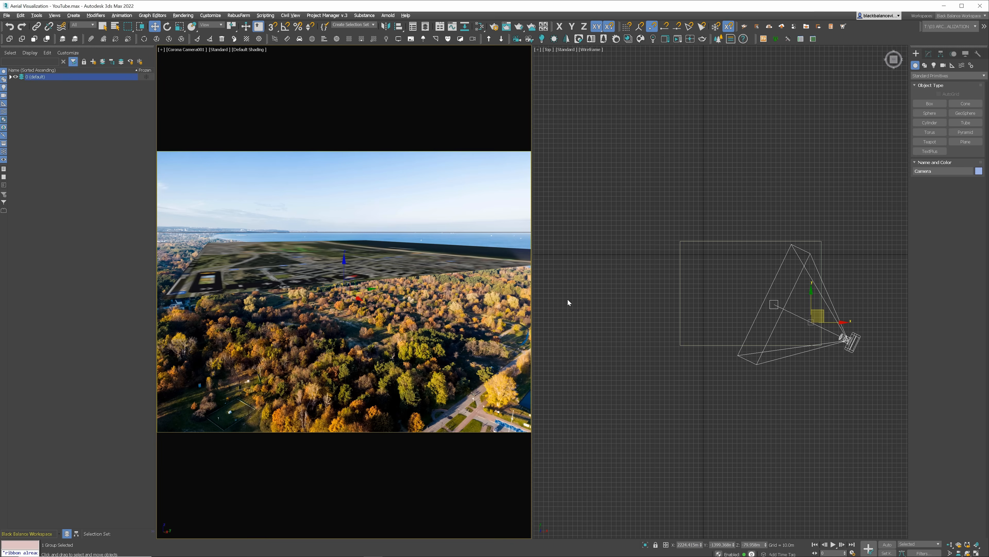
right_click(775, 305)
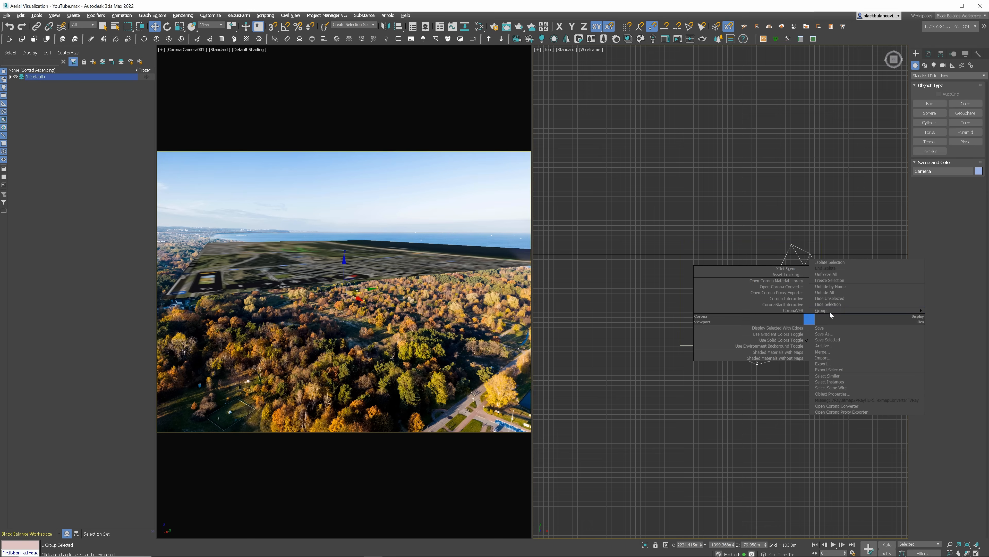
left_click(821, 309)
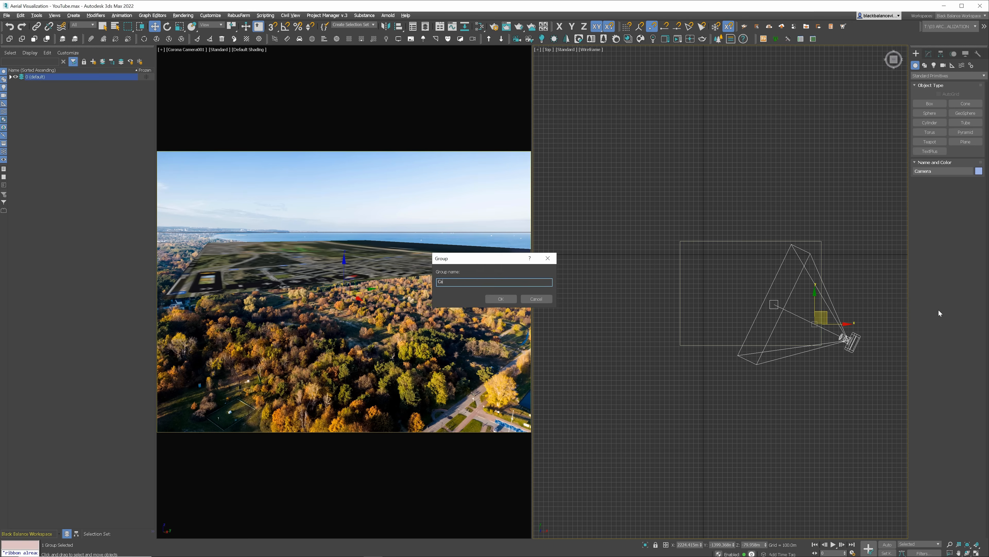
left_click(500, 298)
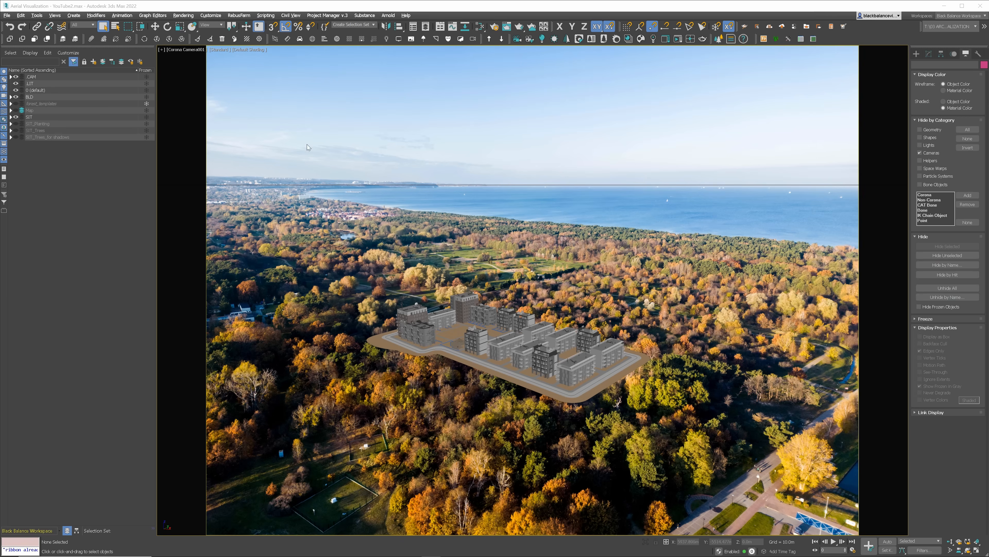
Toggle visibility of the site planting layers in the Scene Explorer
left_click(15, 123)
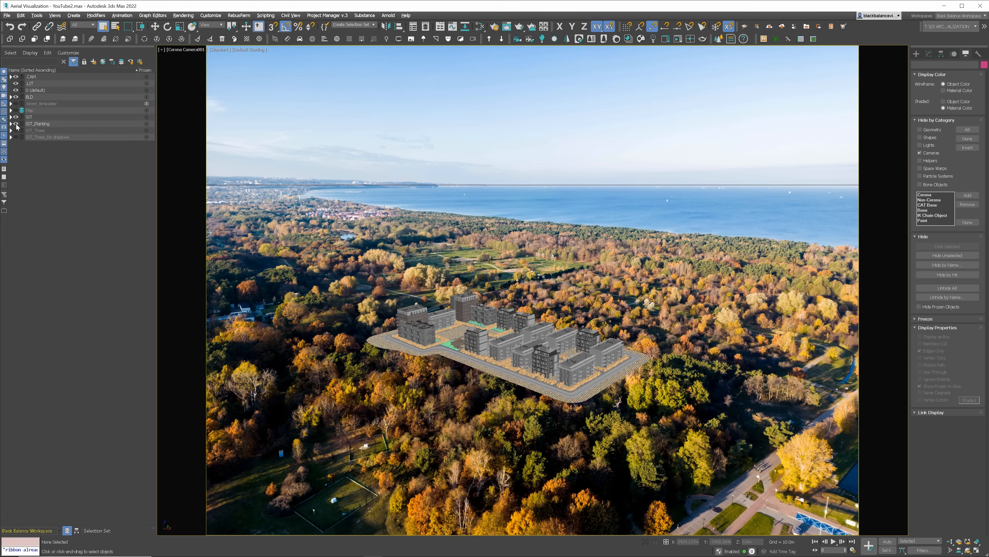
left_click(15, 130)
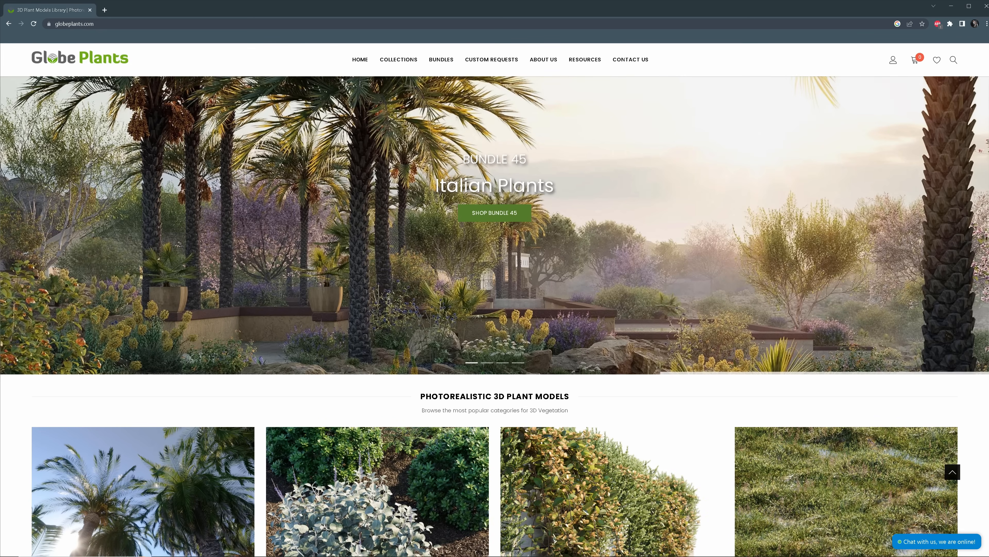
Browse the Globe Plants tree models and plant bundles collections
scroll("down", 3)
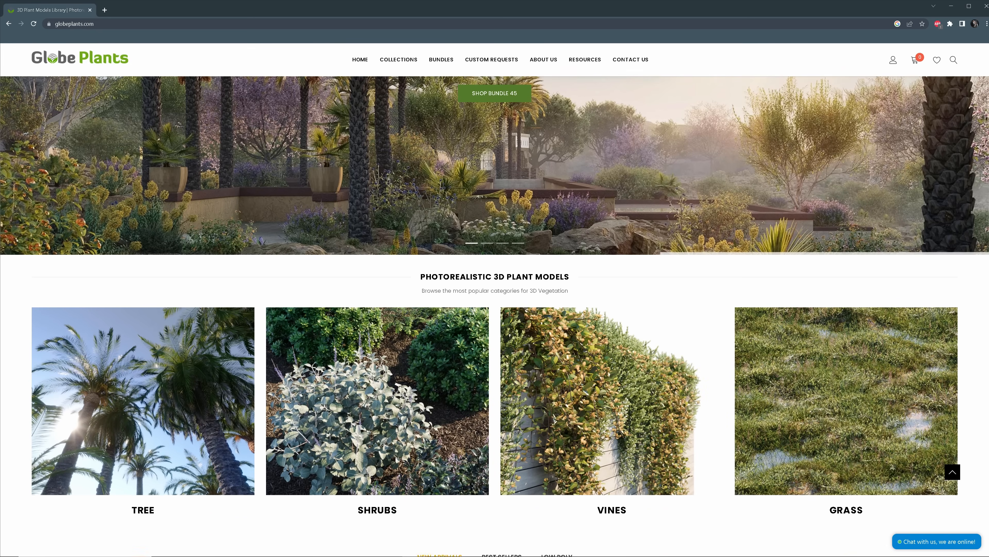
scroll("down", 3)
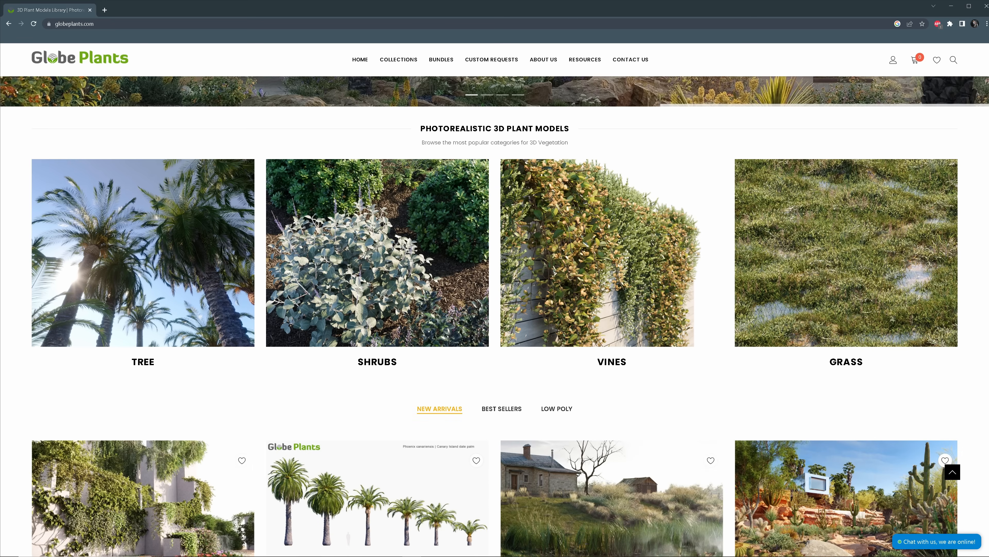
left_click(143, 361)
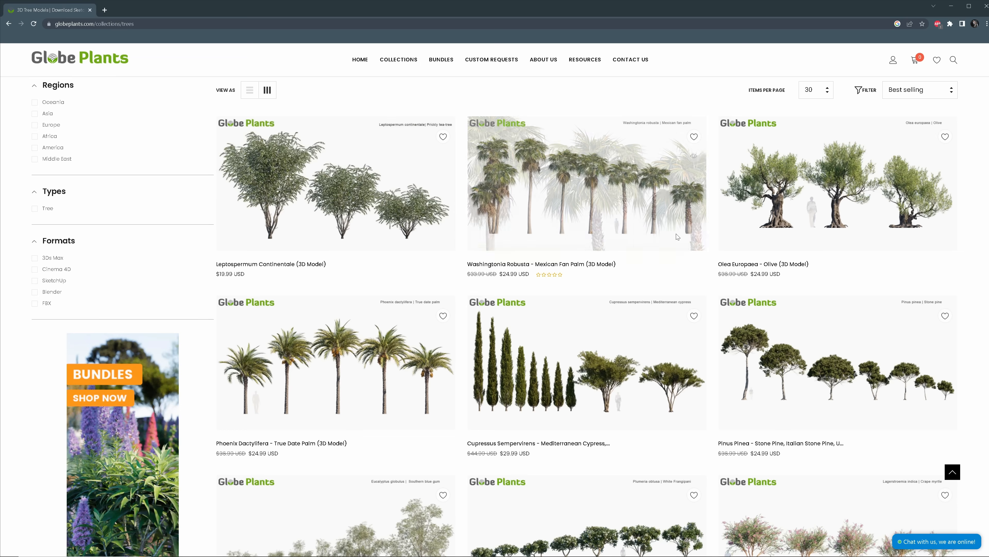
left_click(440, 59)
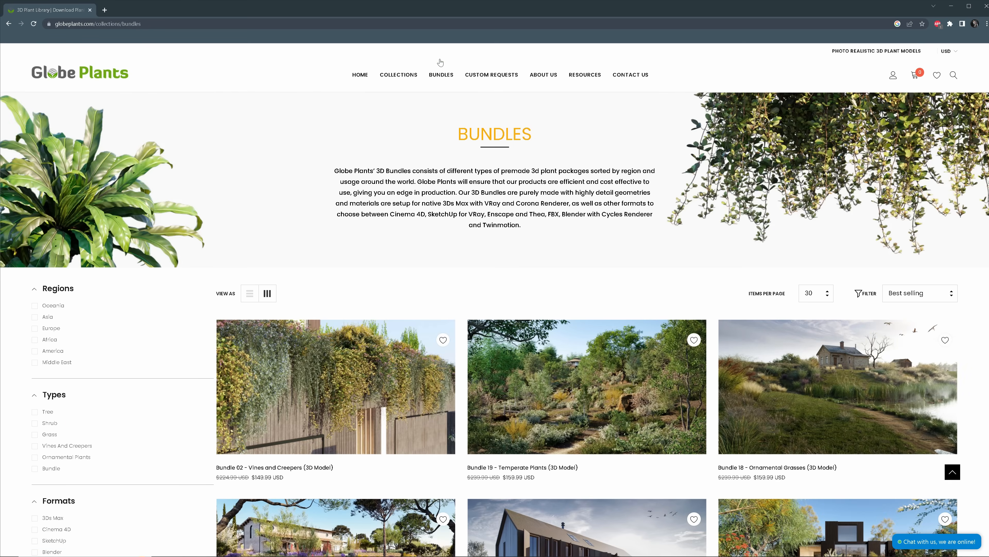
scroll("down", 3)
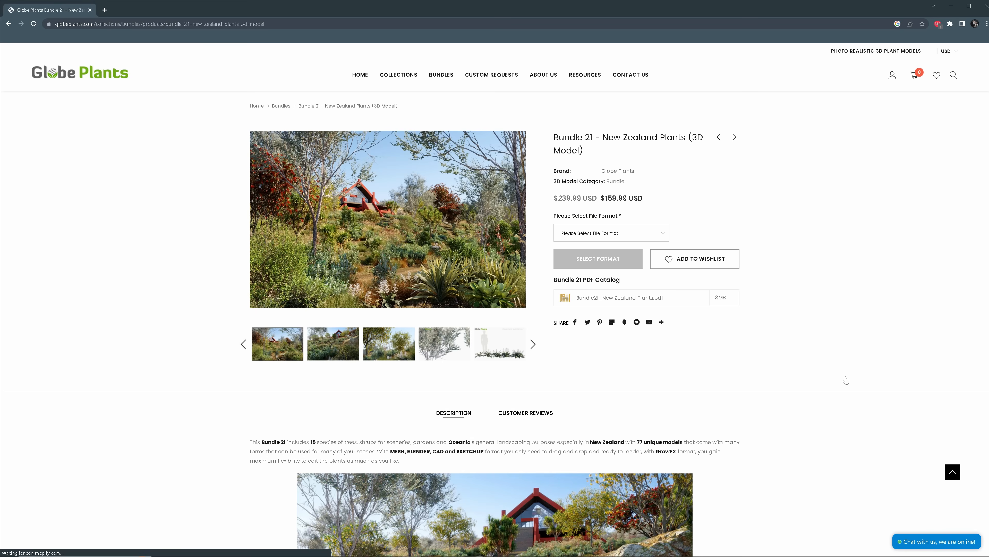
scroll("down", 3)
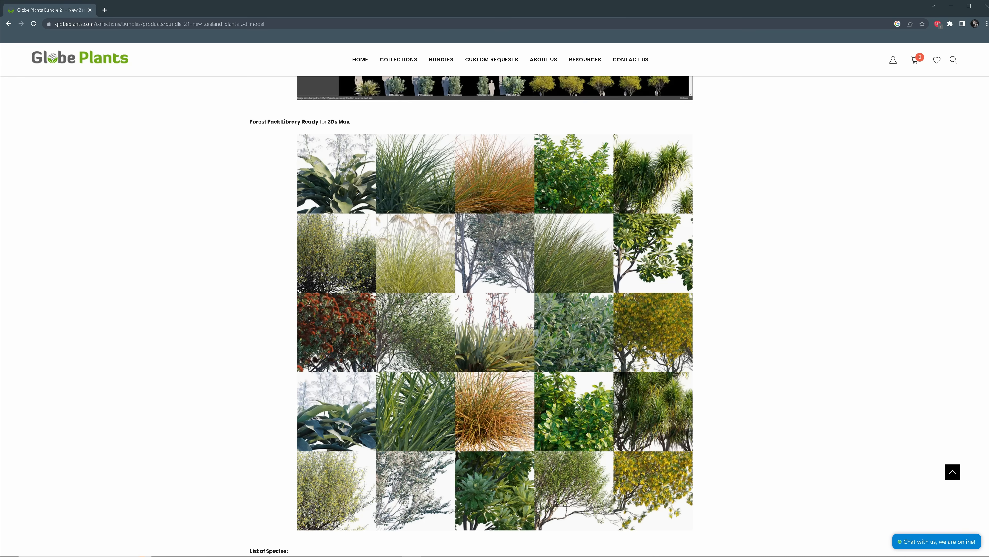
Search for 'jacaranda' and inspect the Jacaranda Mimosifolia previews and file formats
left_click(954, 59)
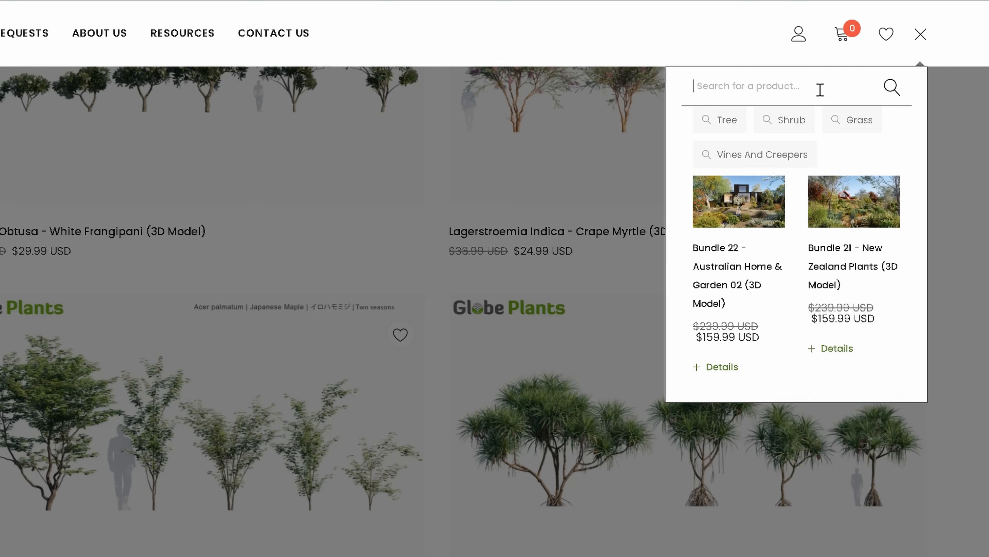
type("jacaranda")
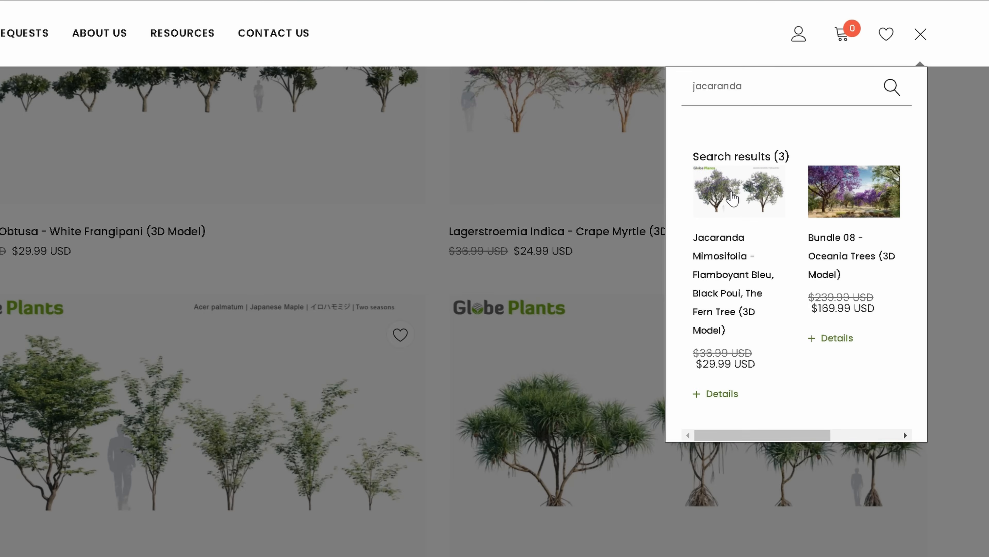
left_click(738, 190)
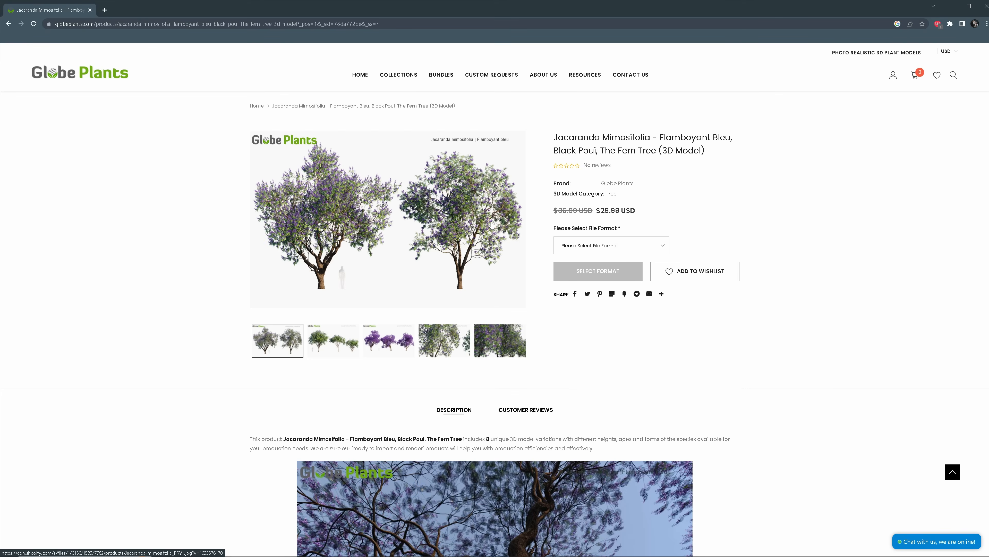
left_click(332, 341)
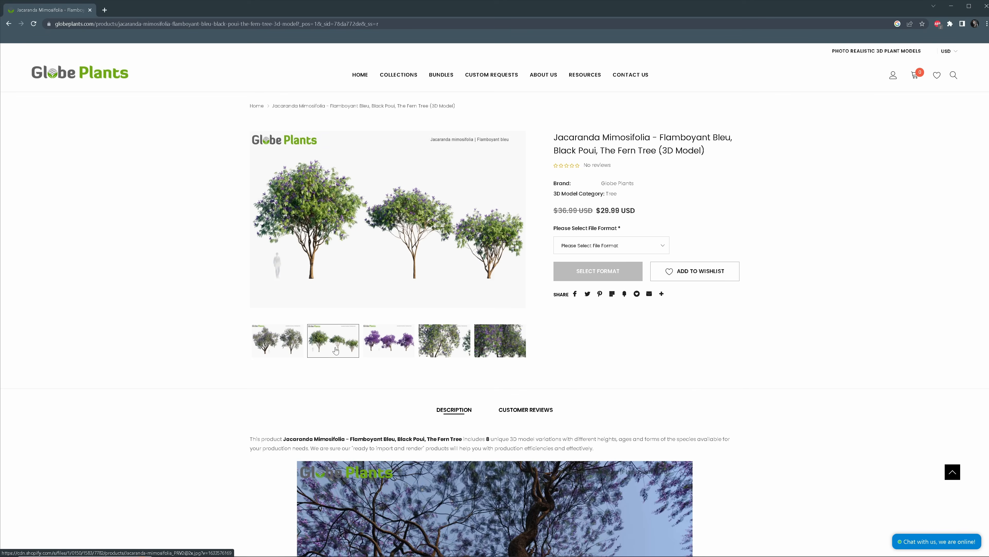
left_click(388, 340)
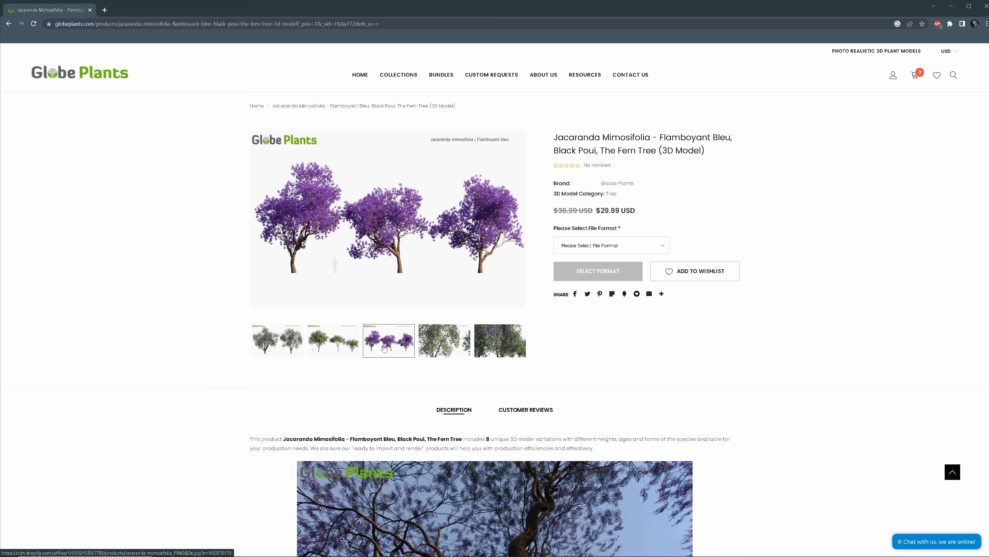
left_click(610, 245)
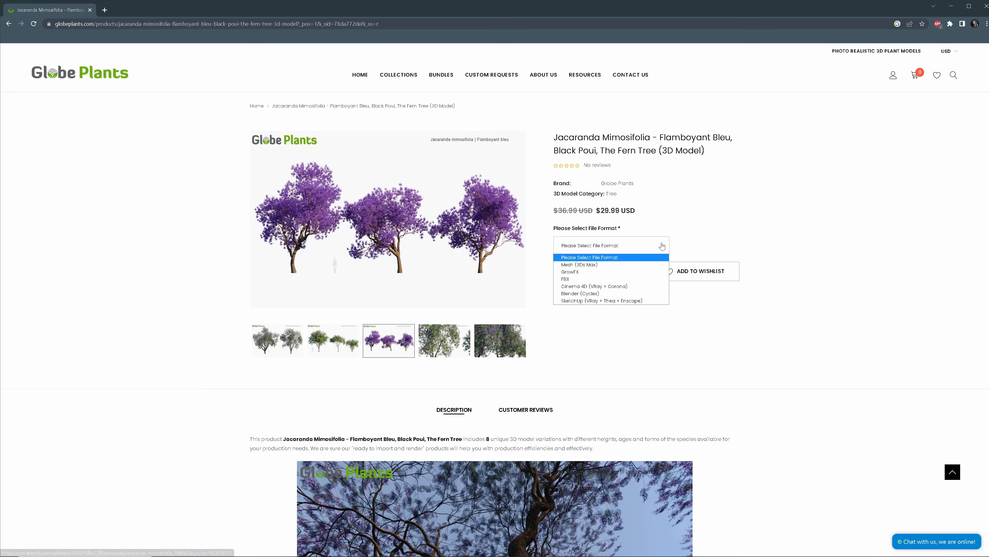
mouse_move(601, 272)
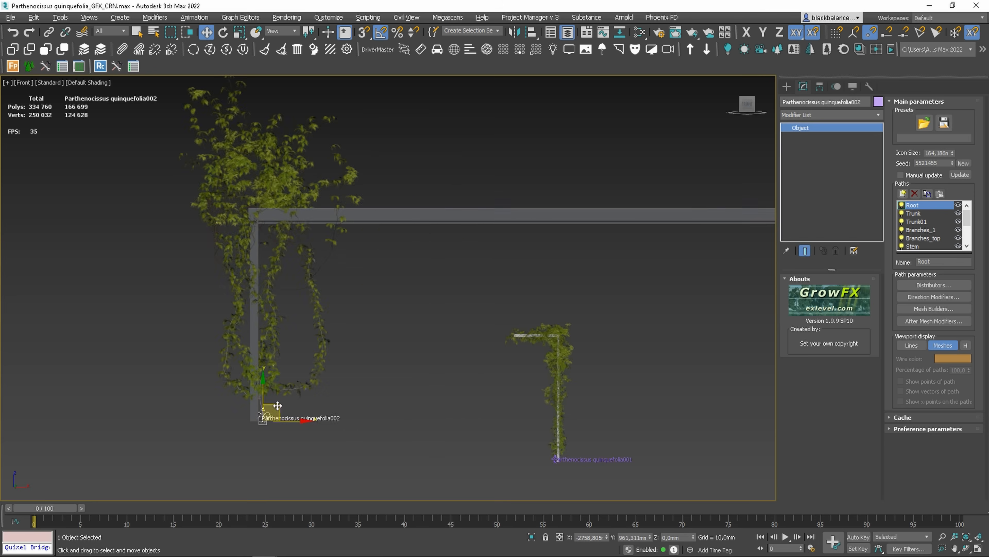
left_click(934, 296)
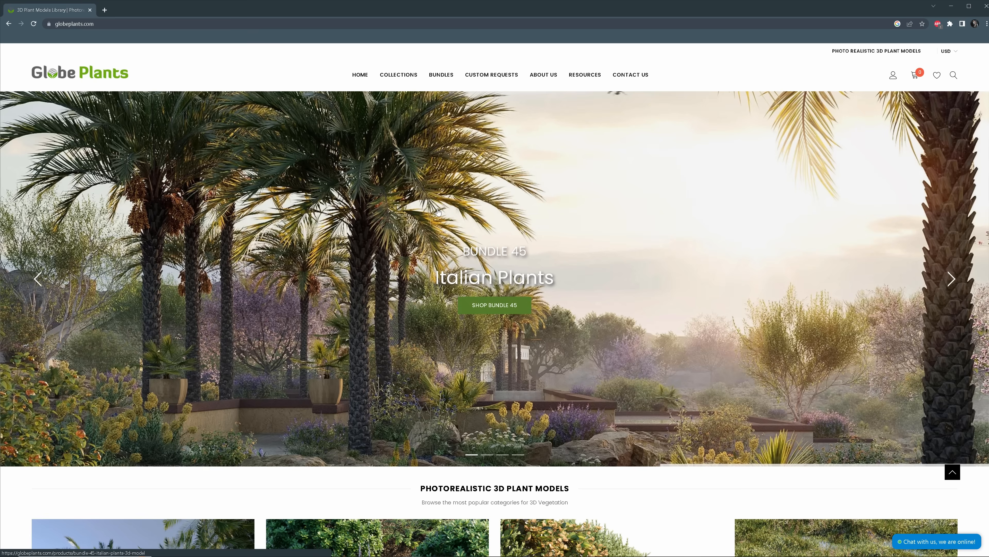
View the custom 3D plant models request page
left_click(491, 75)
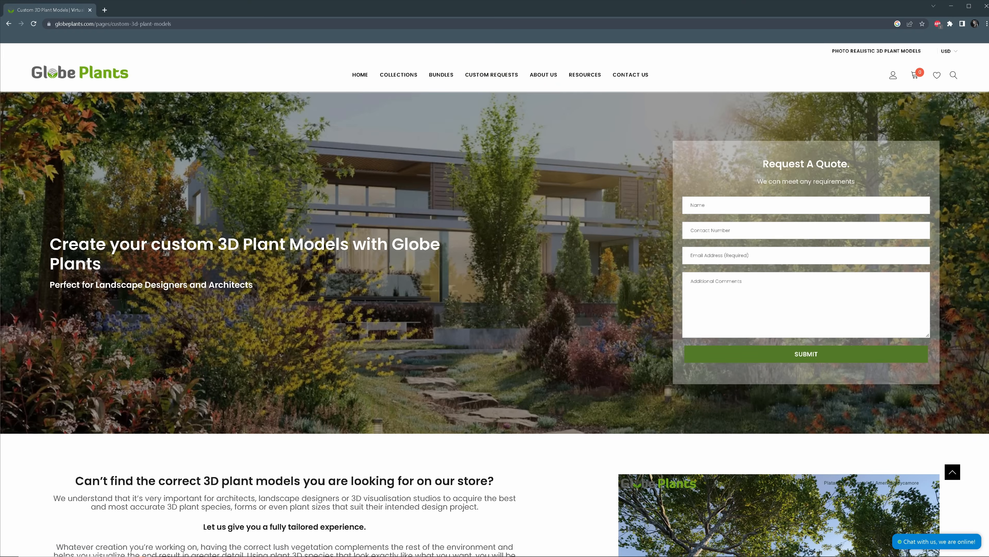
scroll("down", 3)
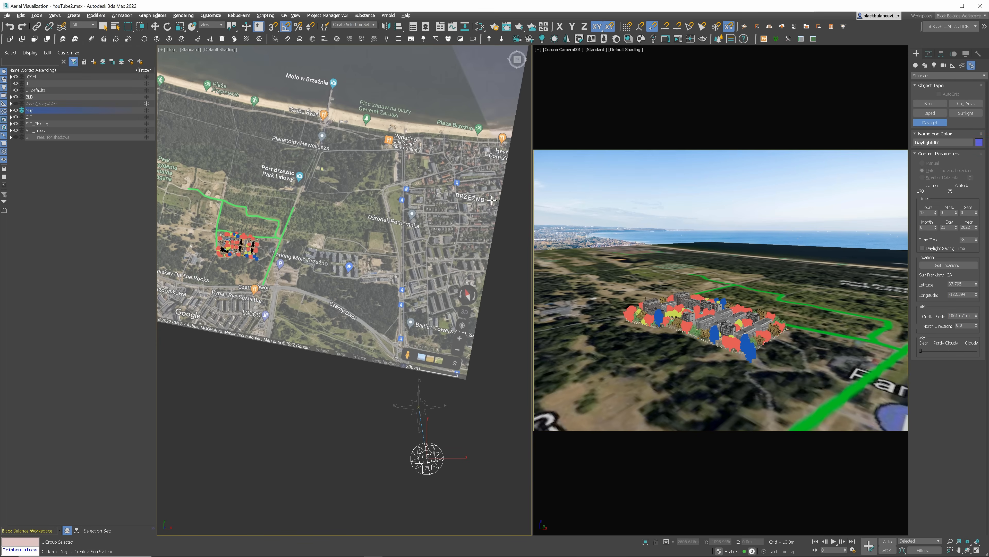
Set the daylight system's location to Warsaw, Poland from the Europe map
left_click(423, 404)
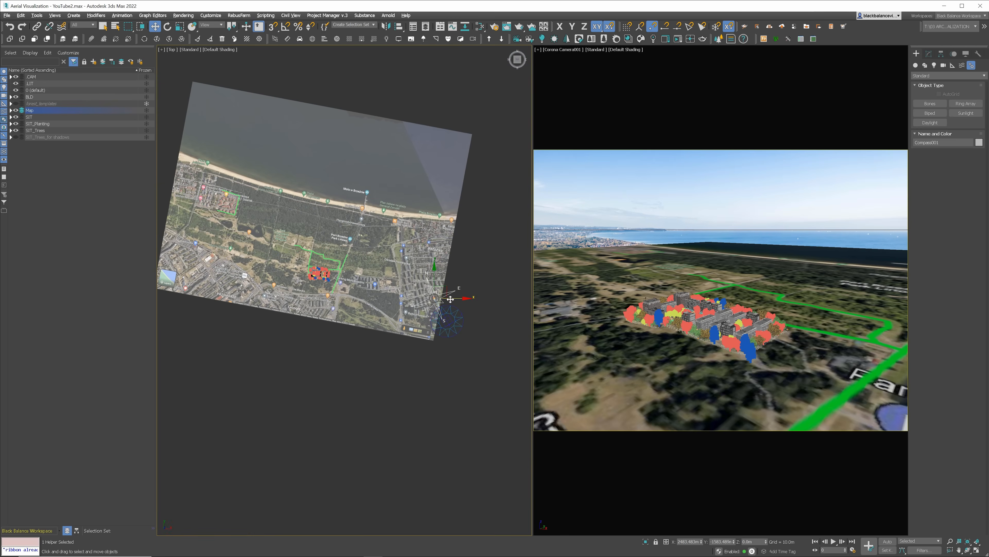
left_click(953, 65)
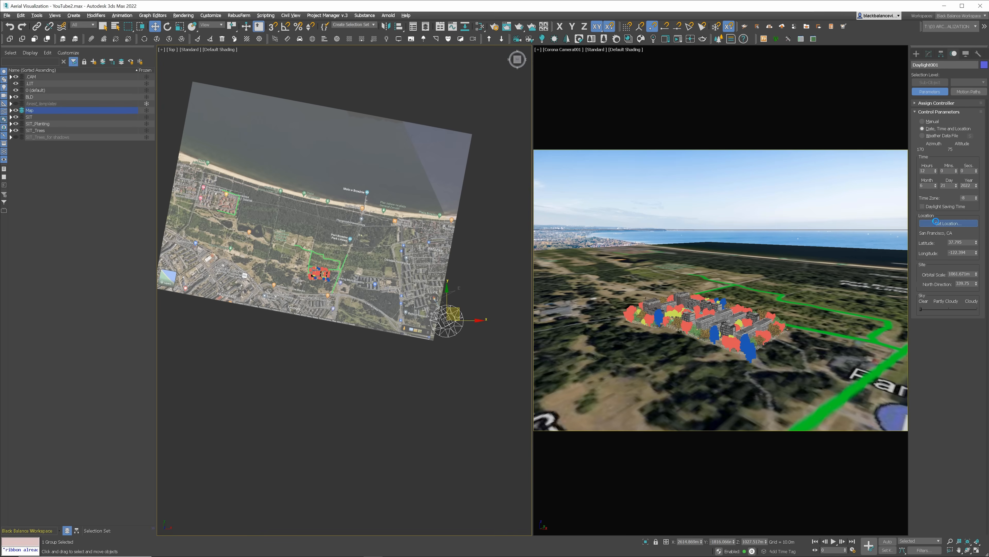
left_click(947, 223)
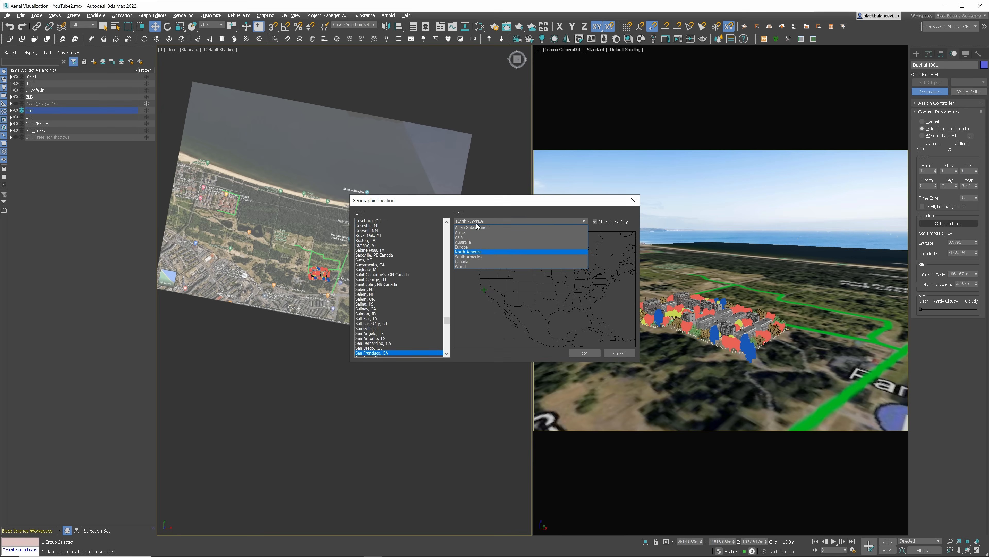
left_click(461, 247)
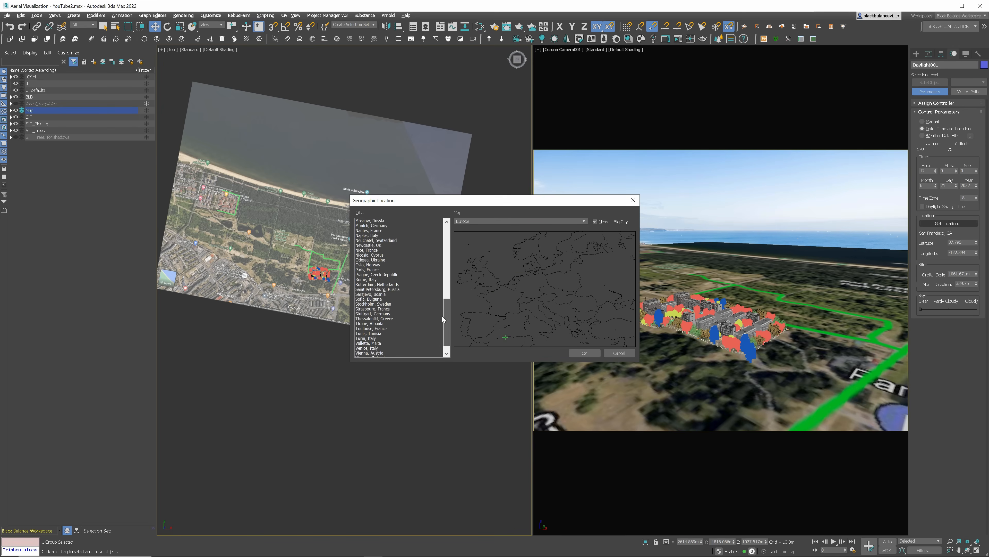
left_click(369, 343)
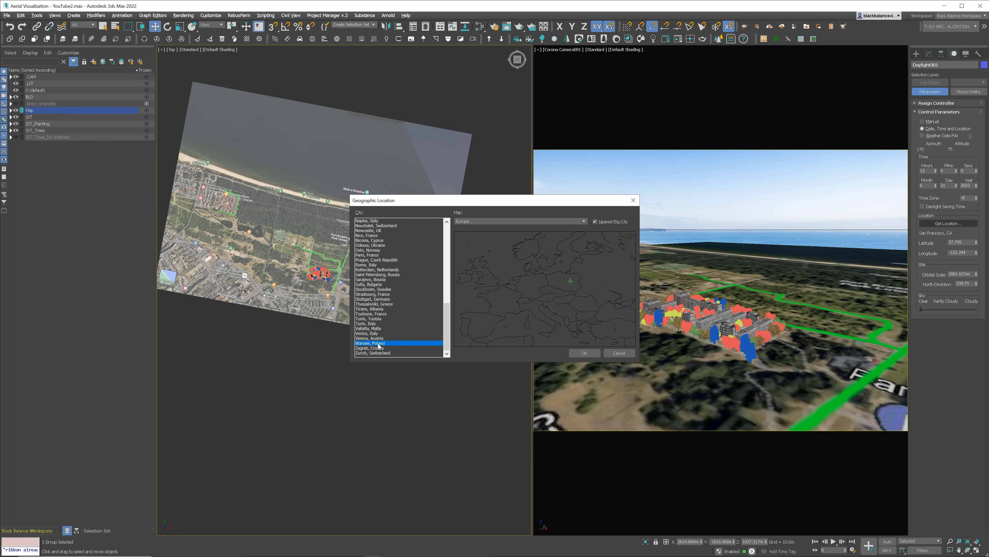
left_click(583, 352)
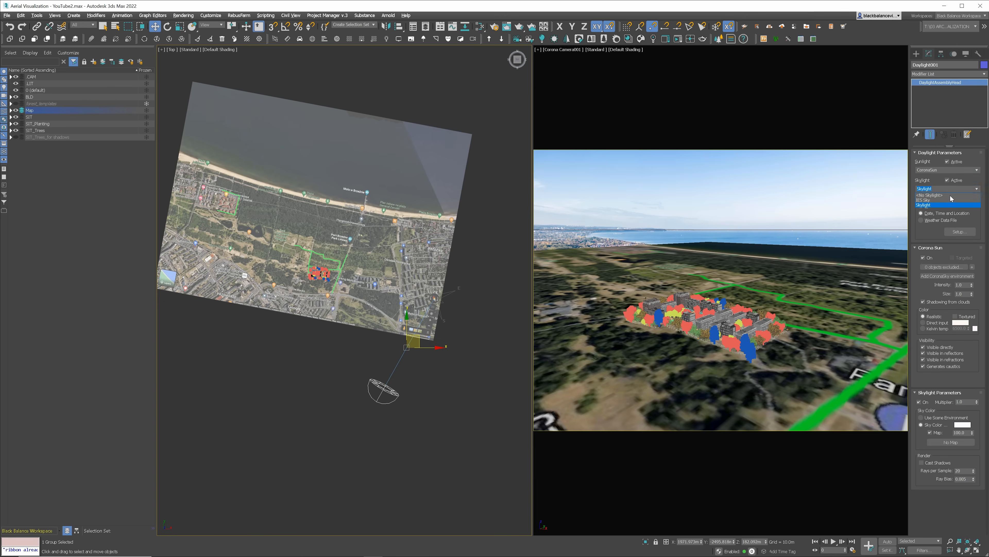
Set Skylight to <No Skylight> and view the Corona Scene render settings
left_click(924, 194)
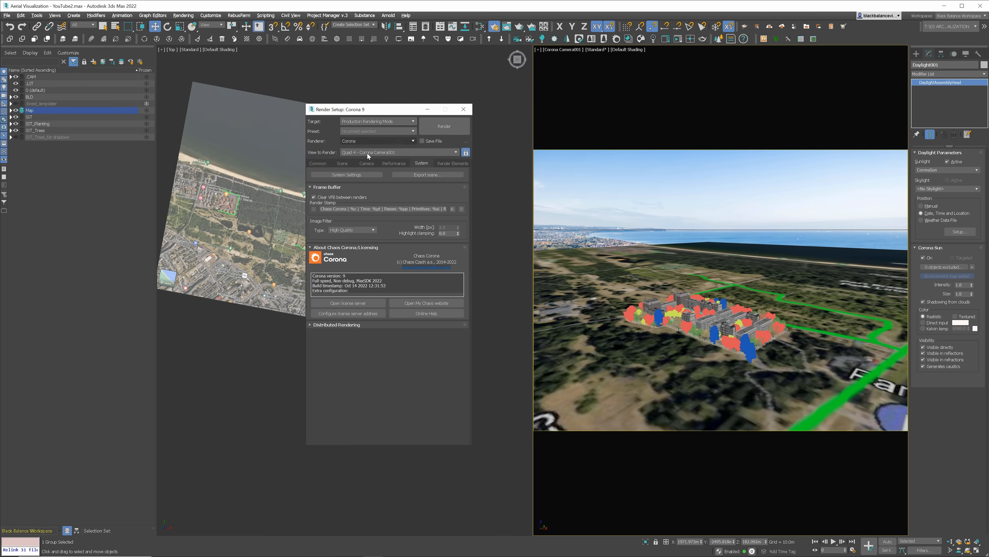
left_click(342, 163)
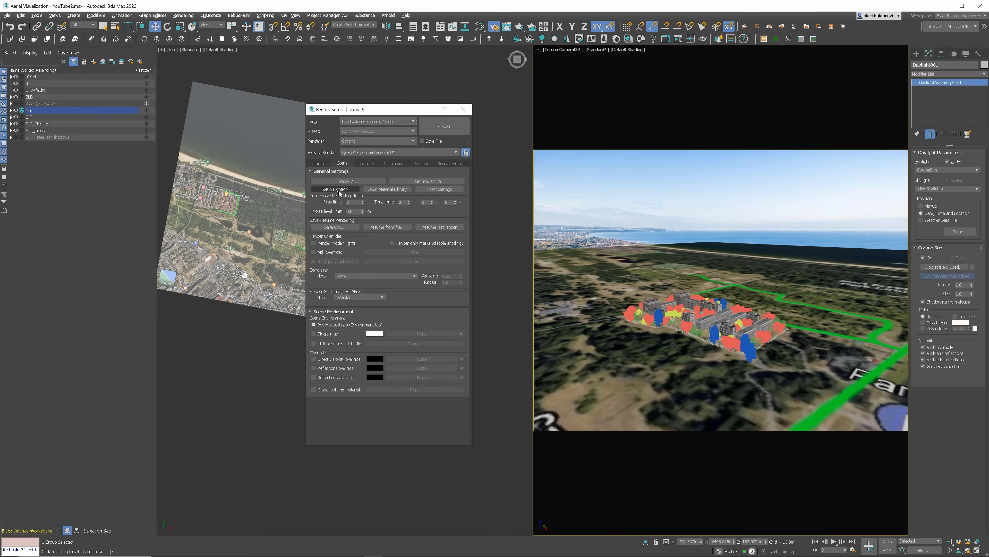
left_click(335, 188)
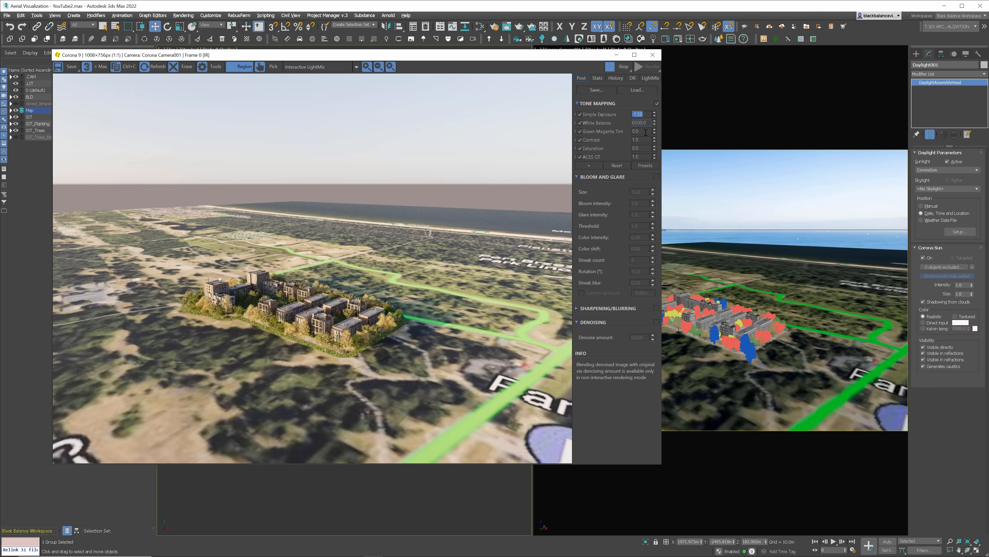
Set Simple Exposure to -1.50, tweak saturation and shift the LightMix colour temperature
triple_click(638, 139)
type("2")
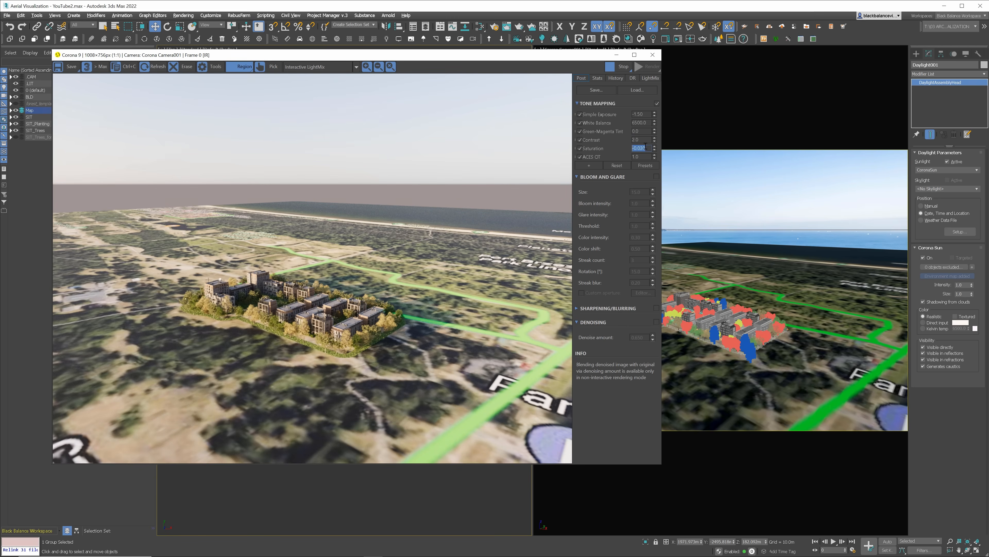
left_click(650, 77)
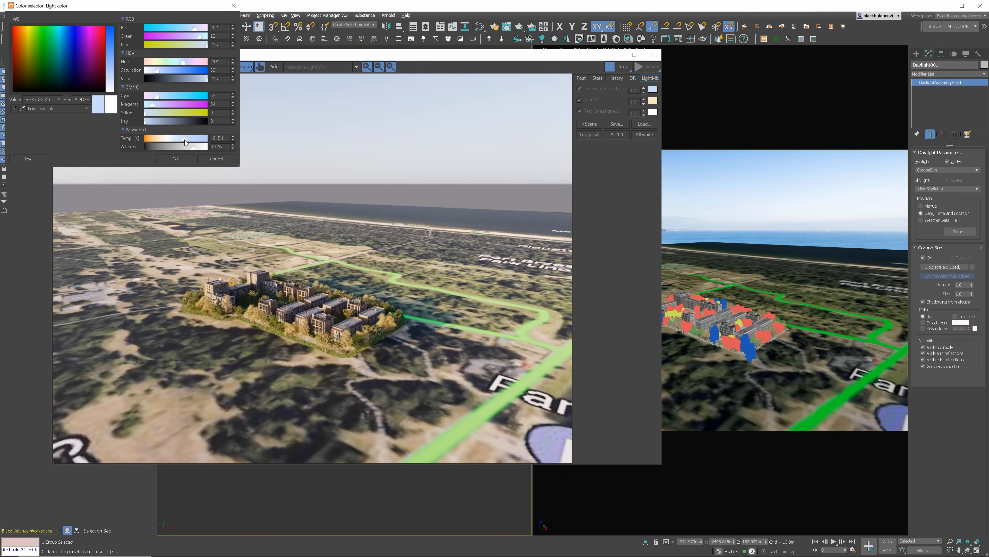
left_click_drag(189, 138, 182, 138)
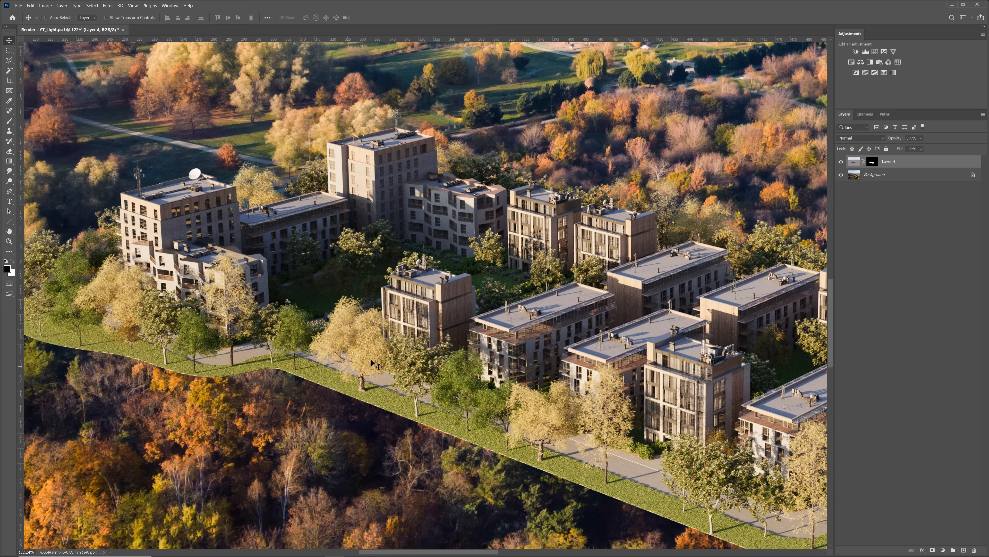
left_click(840, 162)
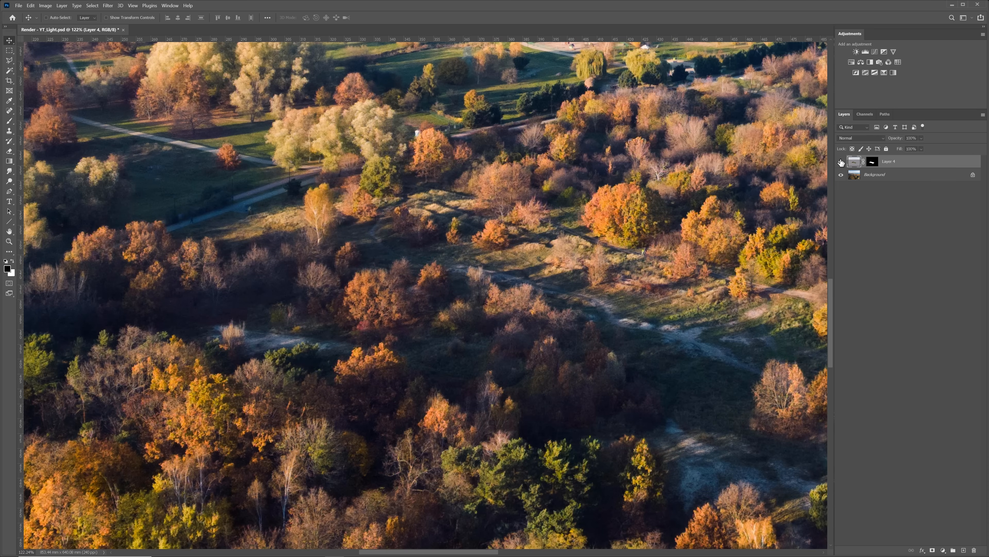
left_click(841, 163)
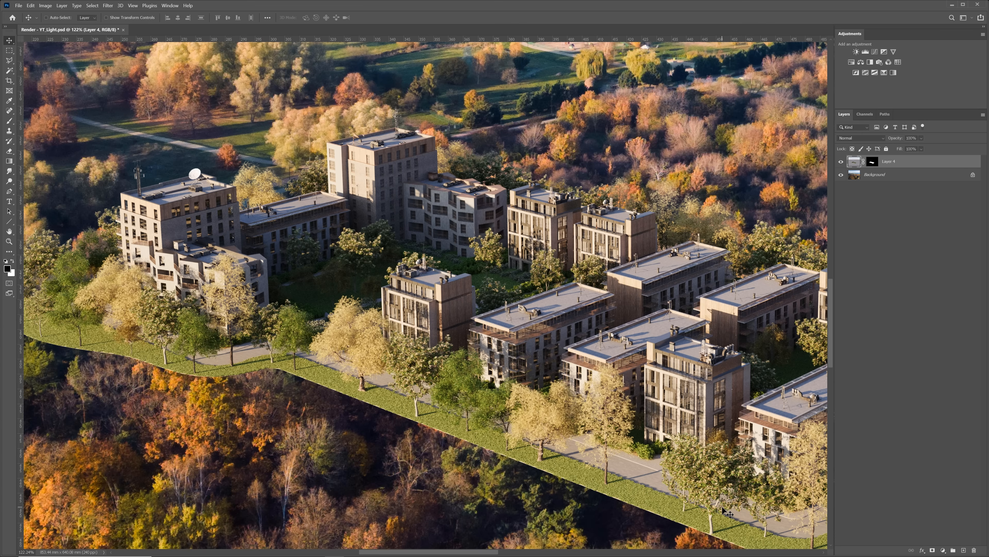
left_click(841, 162)
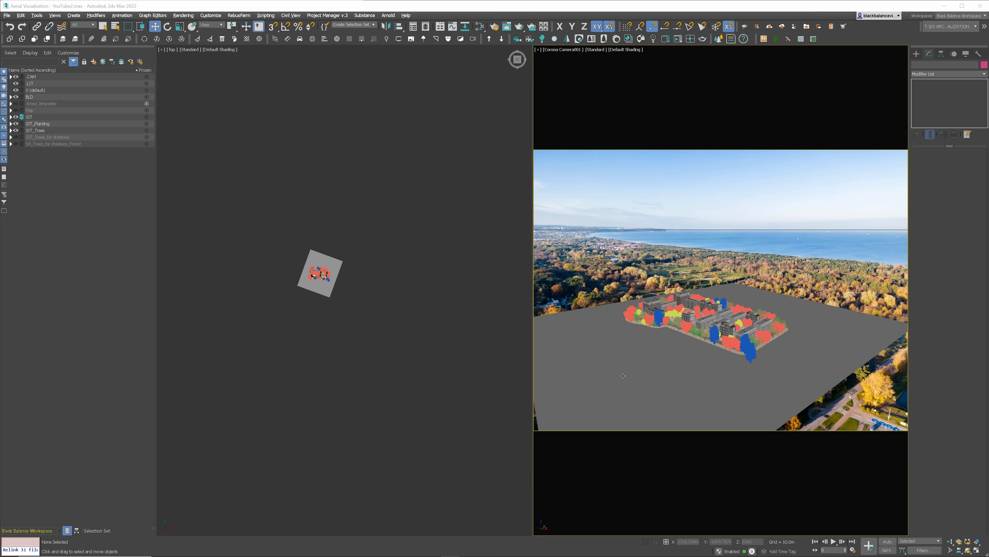
mouse_move(623, 375)
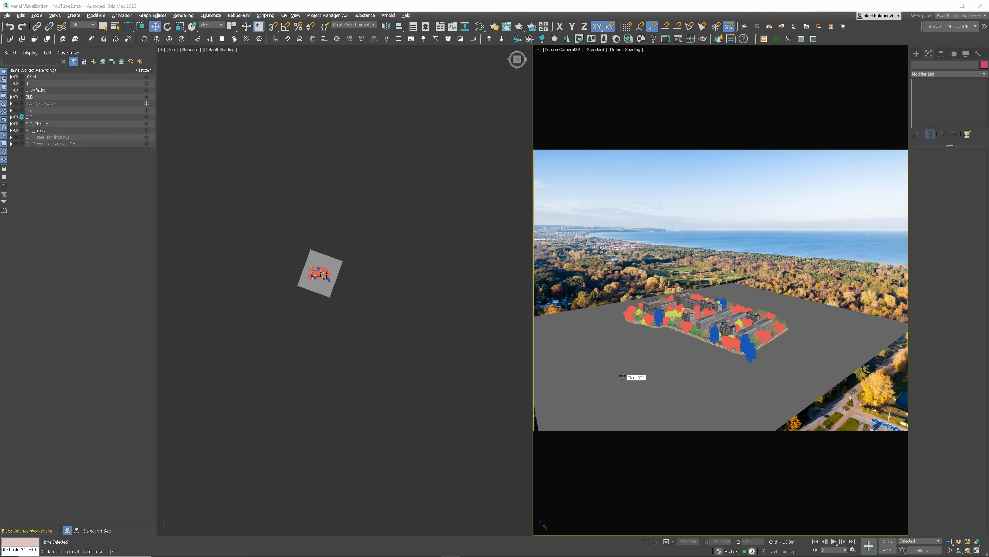
mouse_move(615, 383)
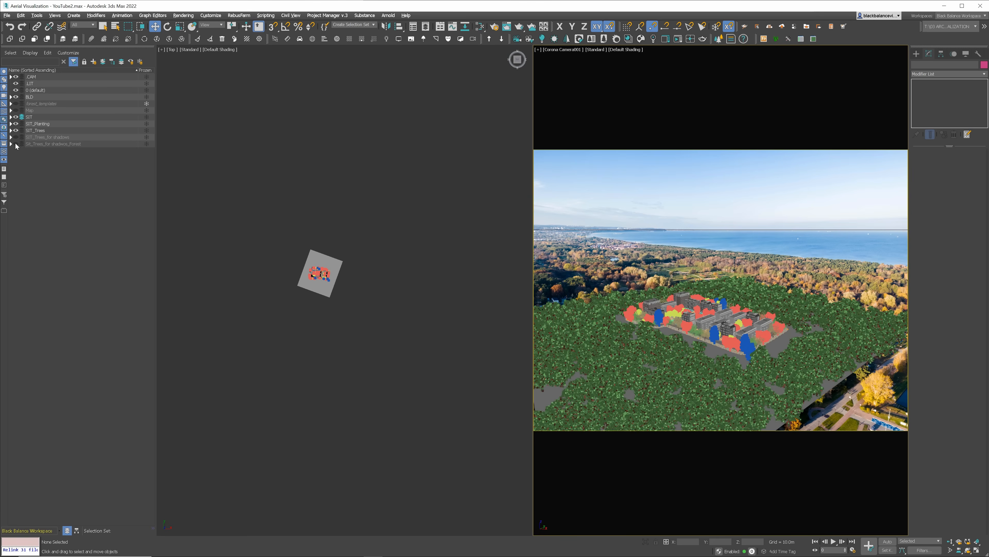
Unhide the SIt_Trees_for_shadows_Forest and SIT_Trees_for_shadows layers in the Scene Explorer
left_click(15, 144)
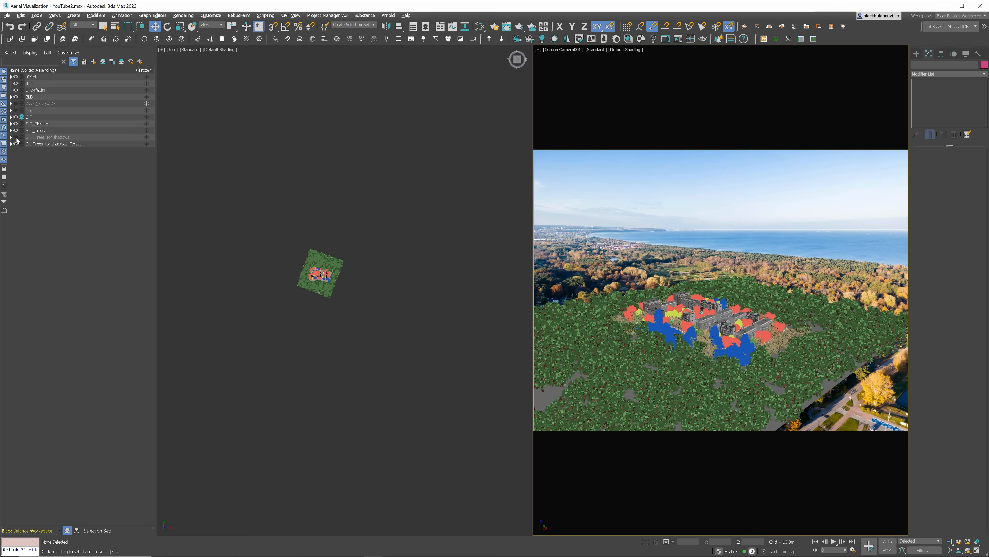
left_click(14, 137)
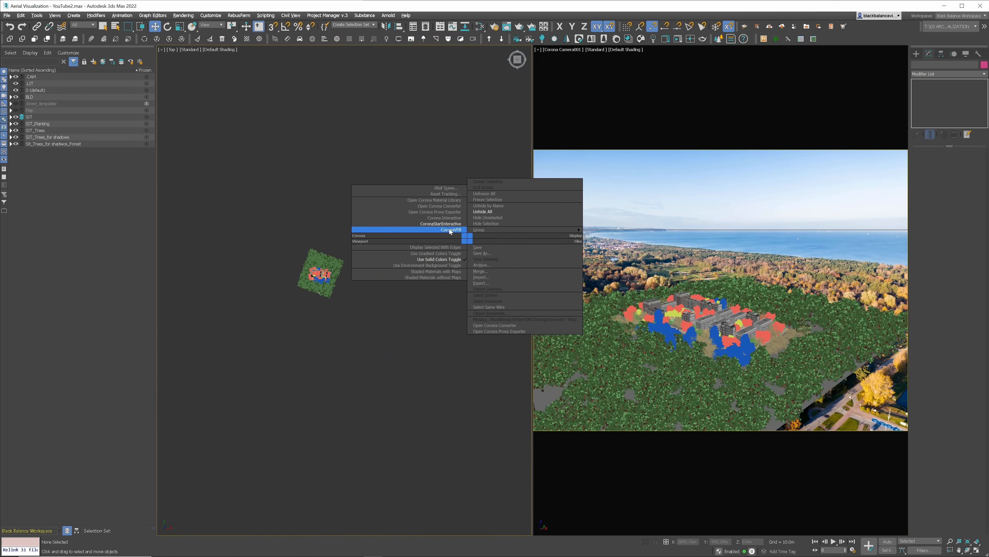
Run and stop a Corona Interactive render, then adjust the SIT_Trees_for_shadows layer via the quad menu
left_click(441, 223)
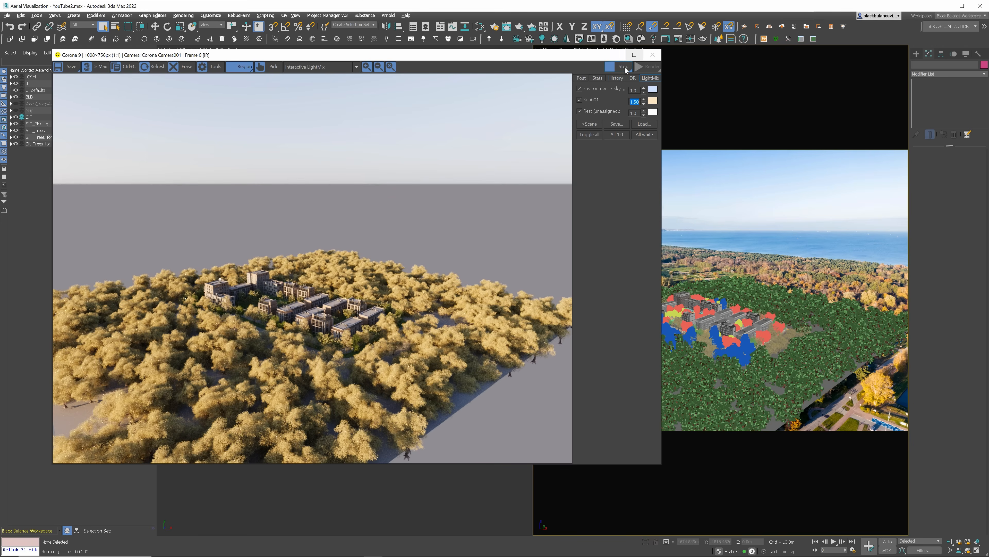
left_click(653, 55)
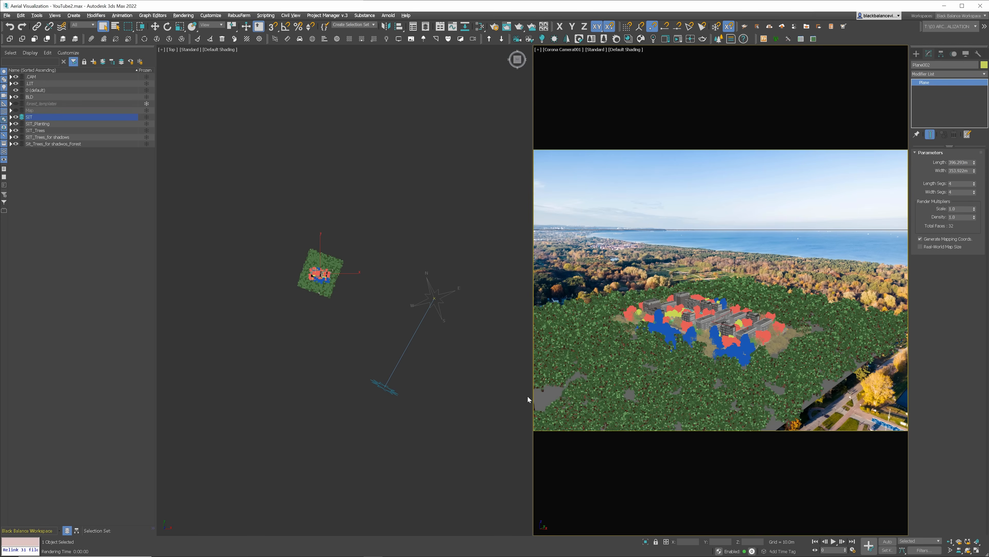
left_click(48, 137)
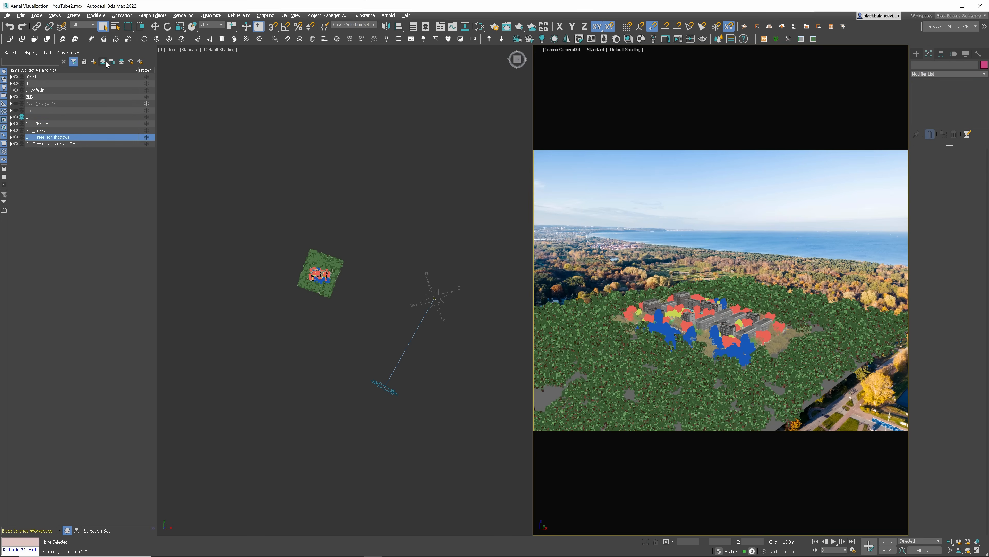
right_click(322, 272)
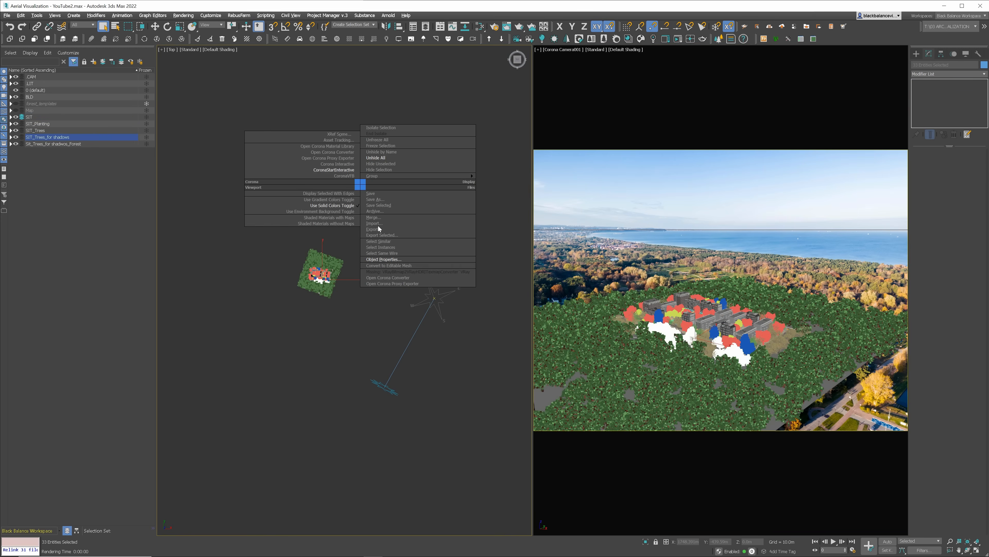
Rerun the interactive render of the housing site with tree shadows, then stop it
left_click(340, 164)
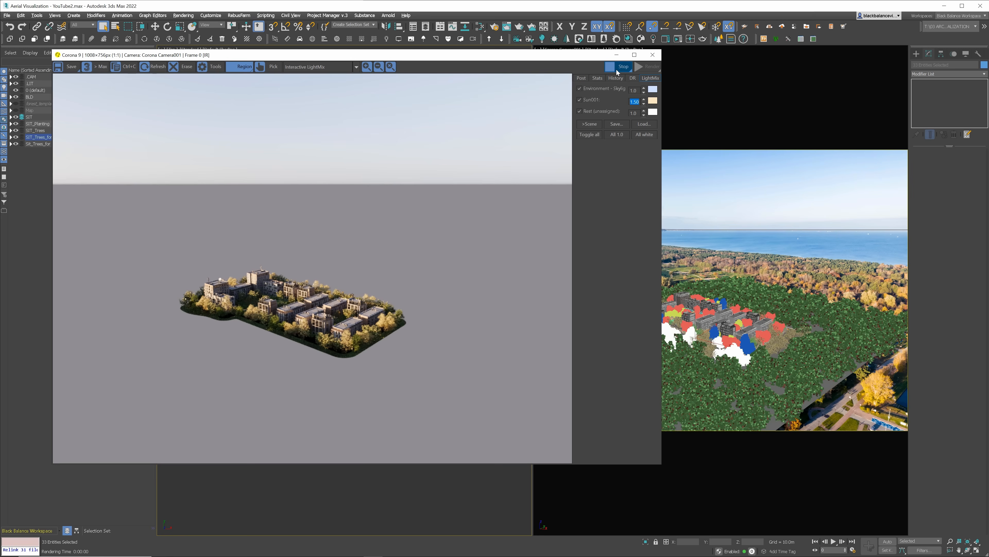
left_click(649, 67)
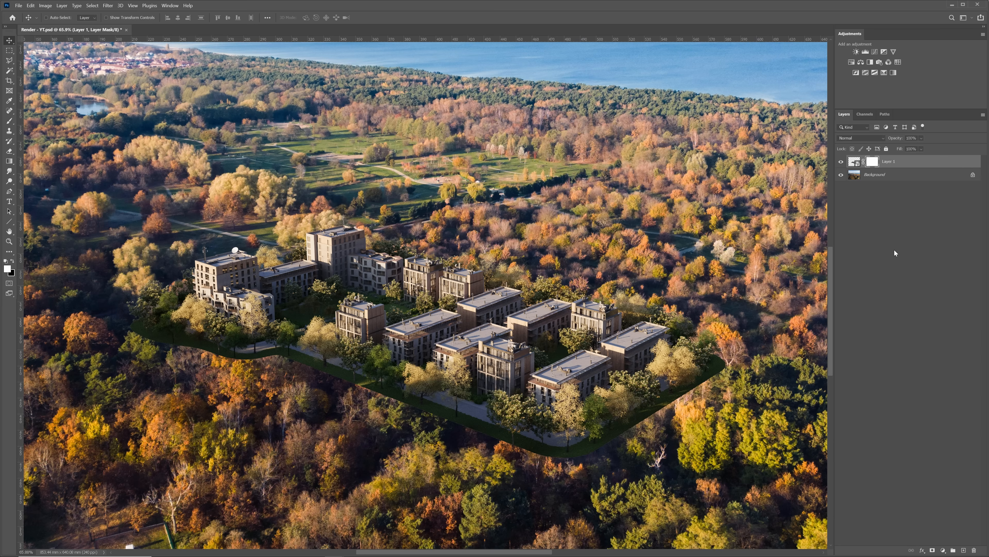
Refine Layer 1's mask so the render's green ground border disappears into the forest
left_click(9, 122)
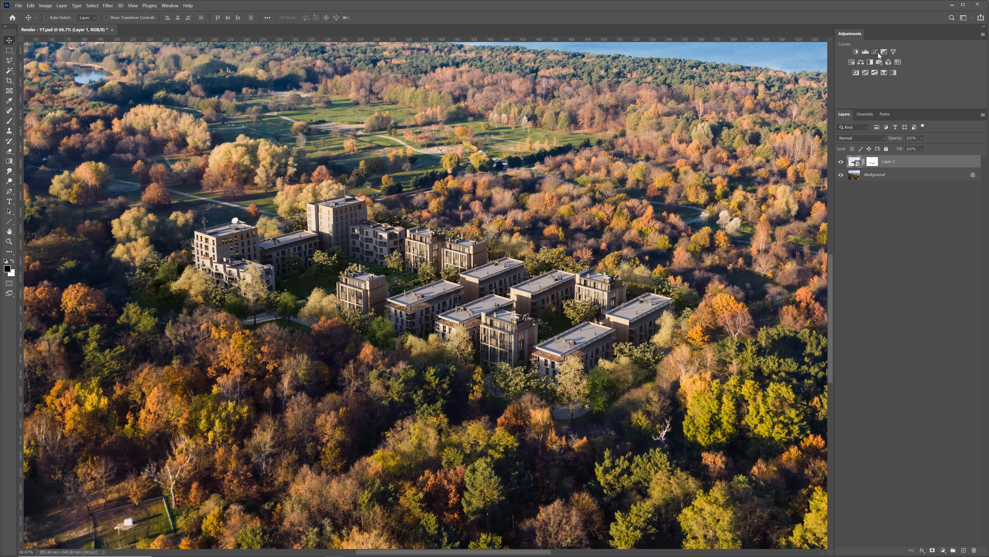
Add Curves, Levels and Hue/Saturation adjustment layers clipped to Layer 1, then select Layer 1
left_click(875, 52)
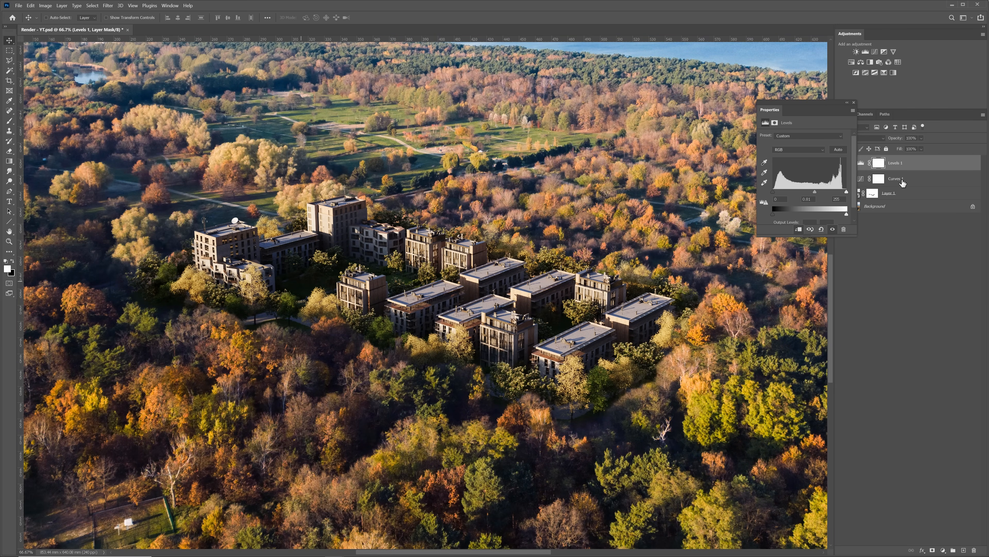
left_click(854, 102)
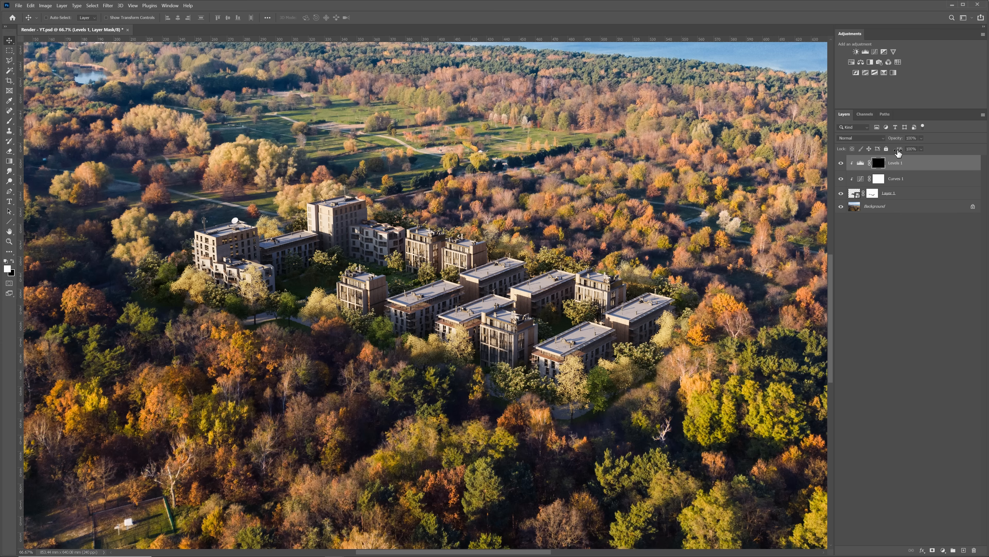
left_click(9, 121)
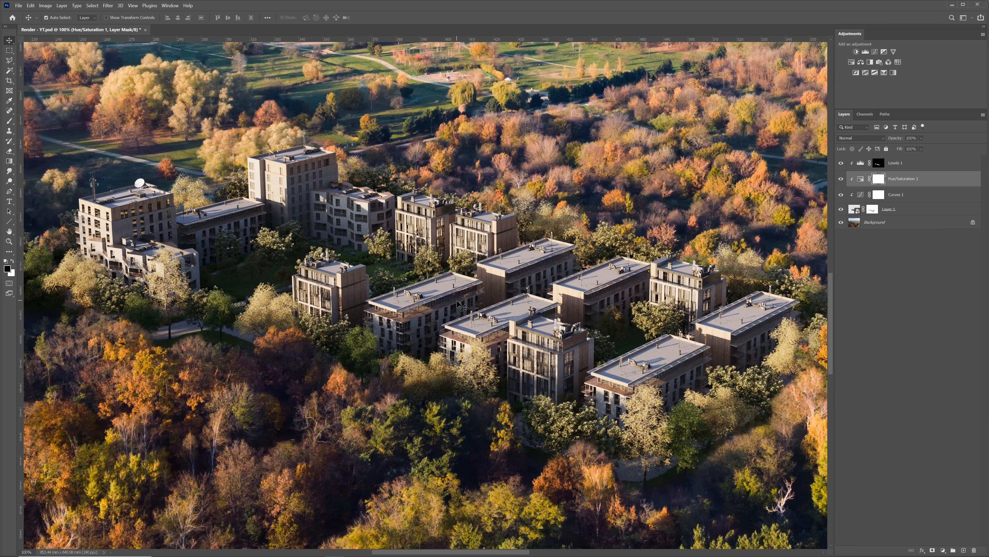
left_click(107, 5)
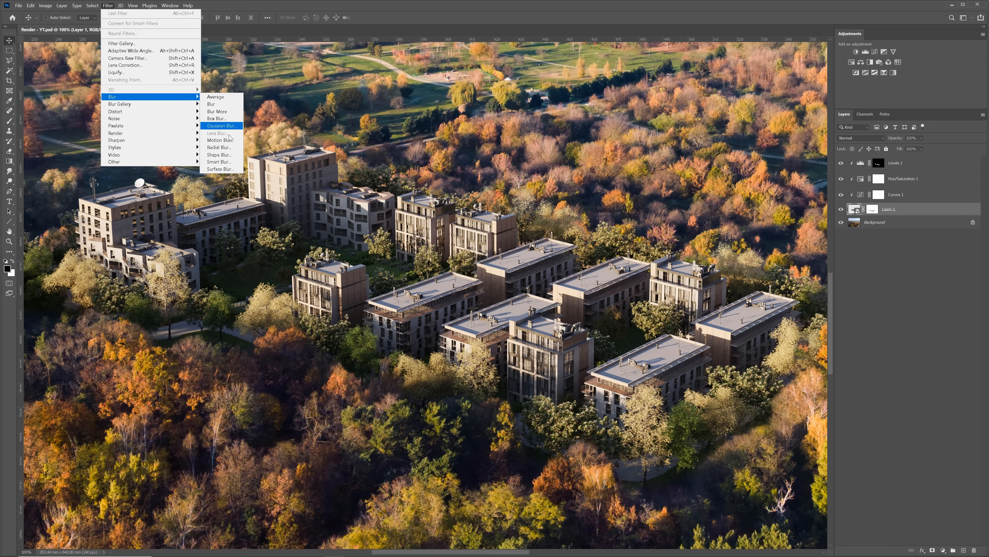
Apply a small-distance Motion Blur and a 0.3 px Gaussian Blur smart filter to the render layer
left_click(219, 140)
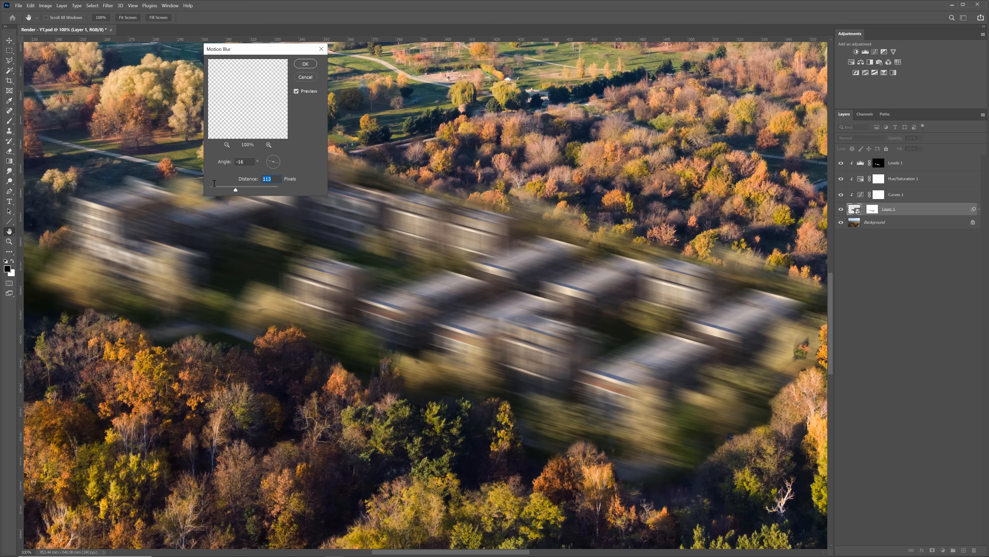
left_click_drag(235, 189, 211, 189)
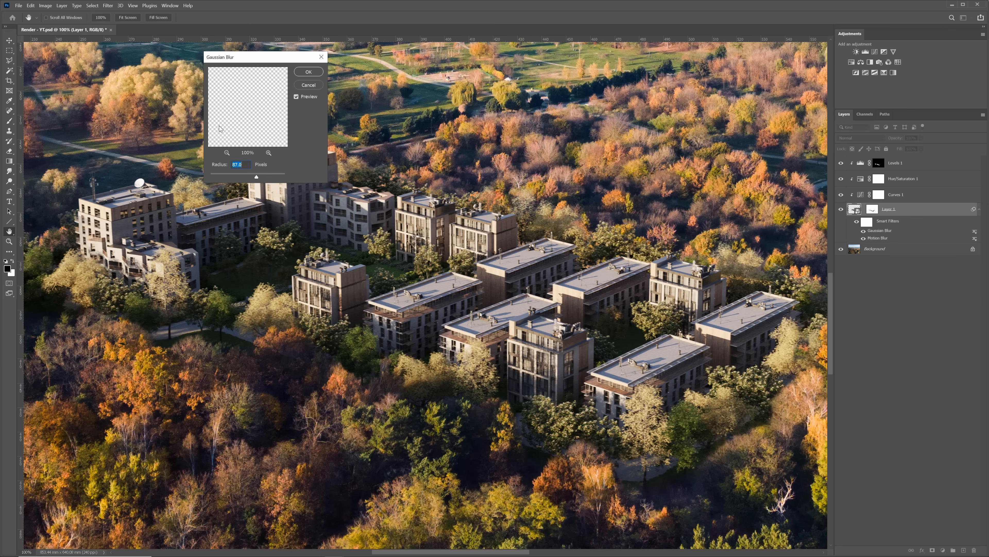
left_click_drag(255, 177, 211, 177)
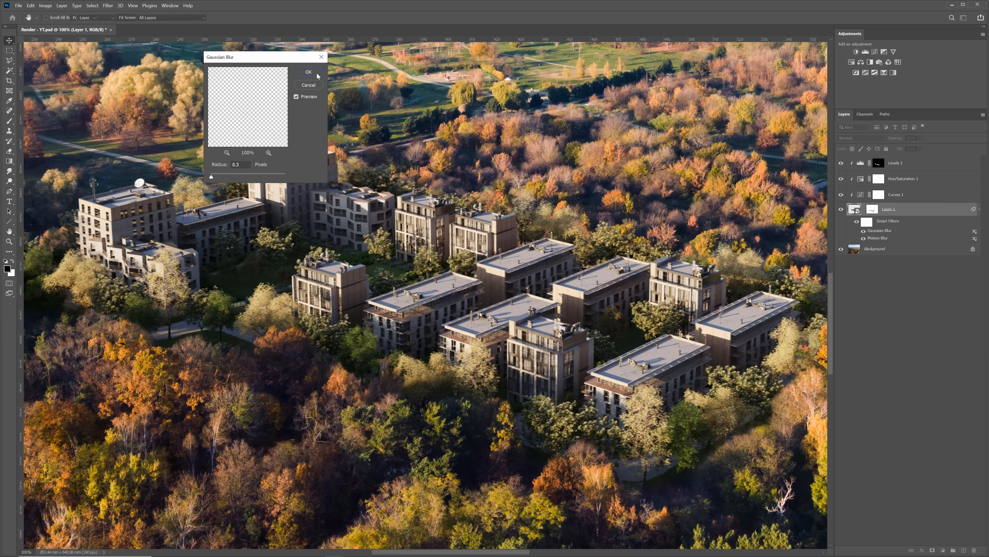
left_click(107, 5)
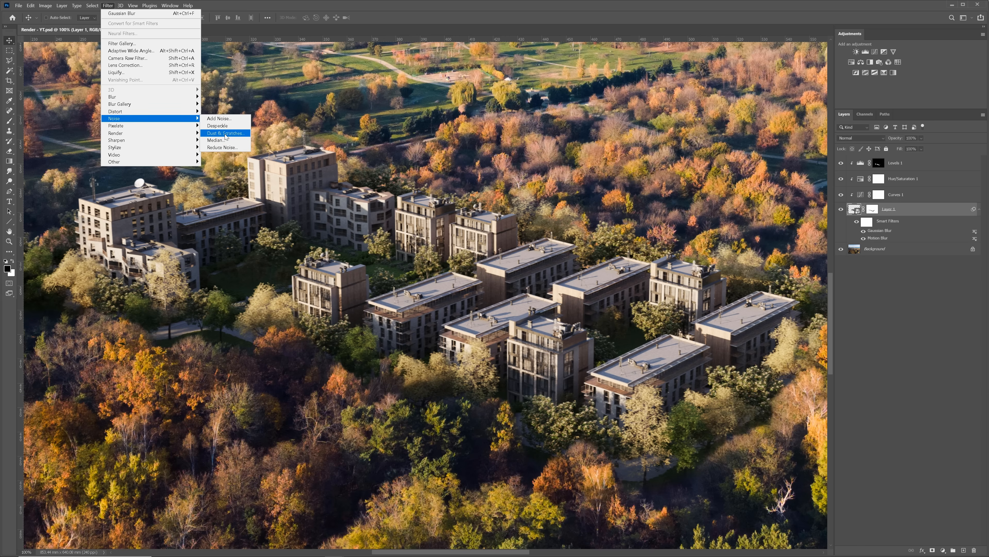
Add 2% Gaussian monochromatic noise to the render layer
left_click(219, 119)
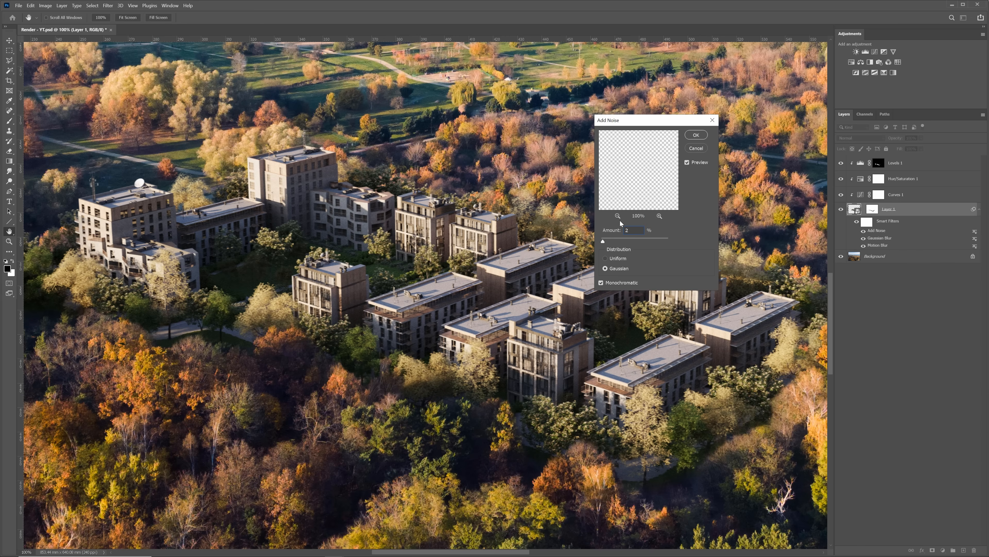
left_click(697, 134)
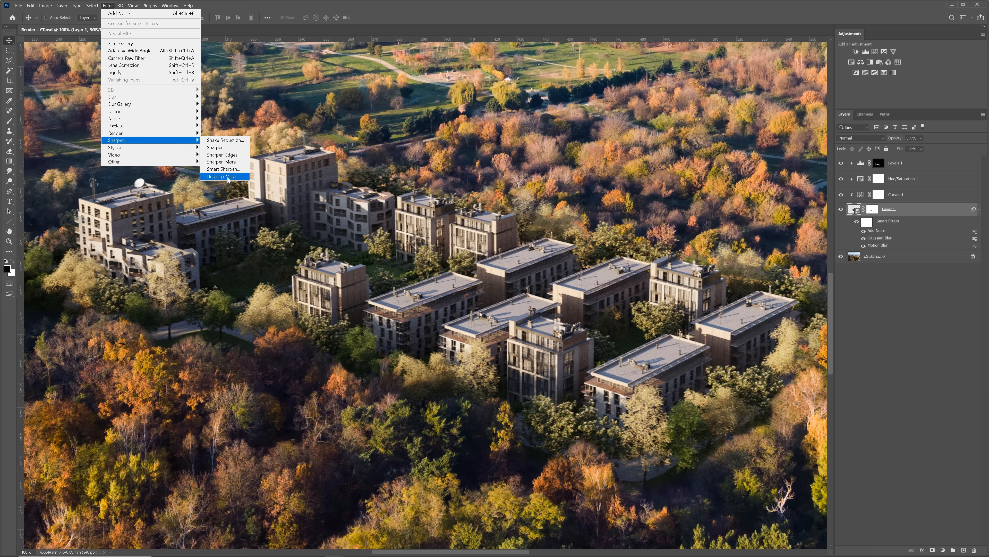
Apply Unsharp Mask with Amount 90 and Radius 1, toggling preview to compare
left_click(222, 177)
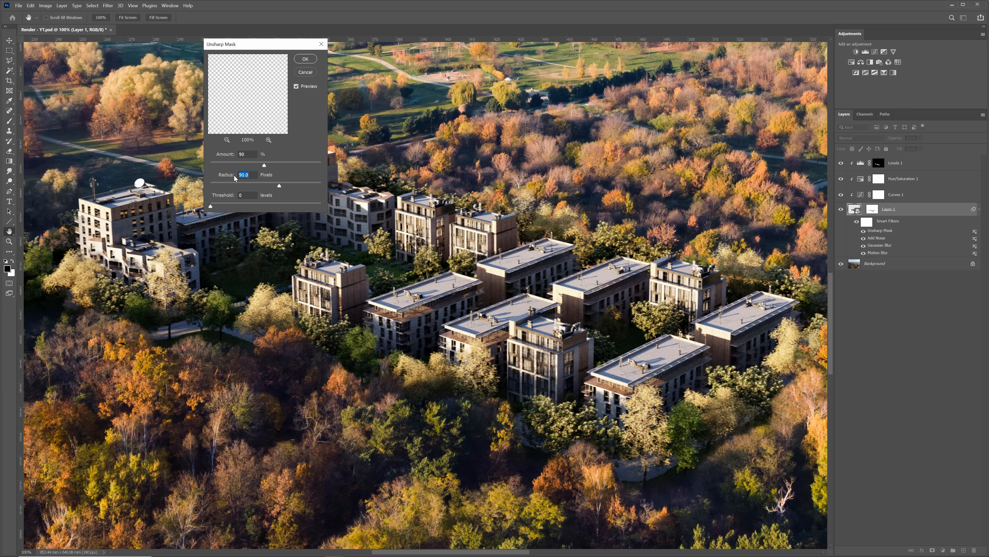
type("1")
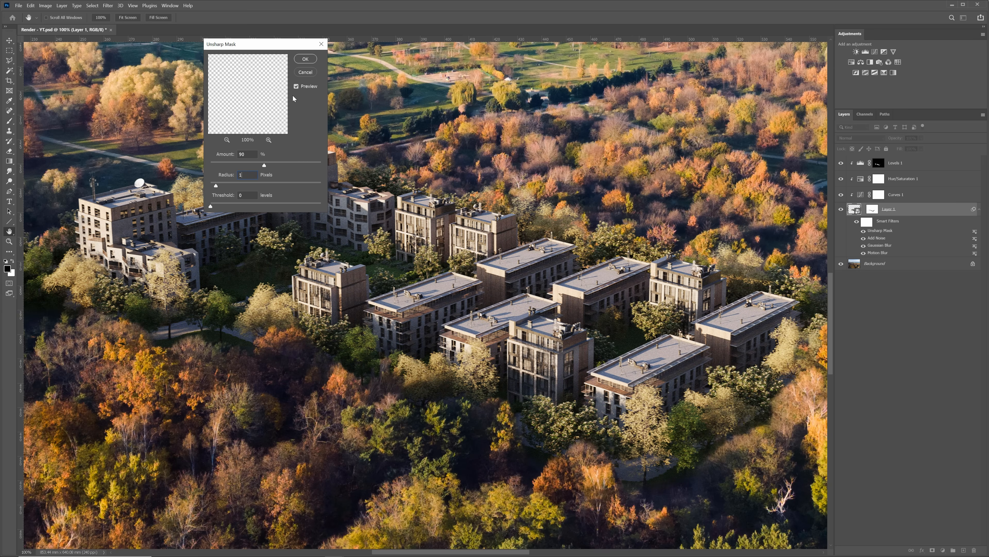
left_click(296, 87)
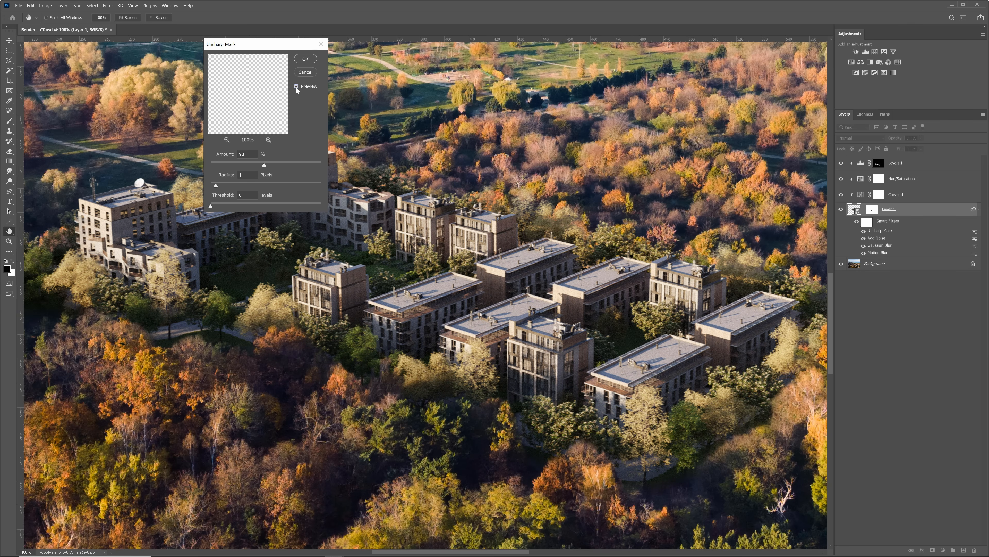
left_click(305, 59)
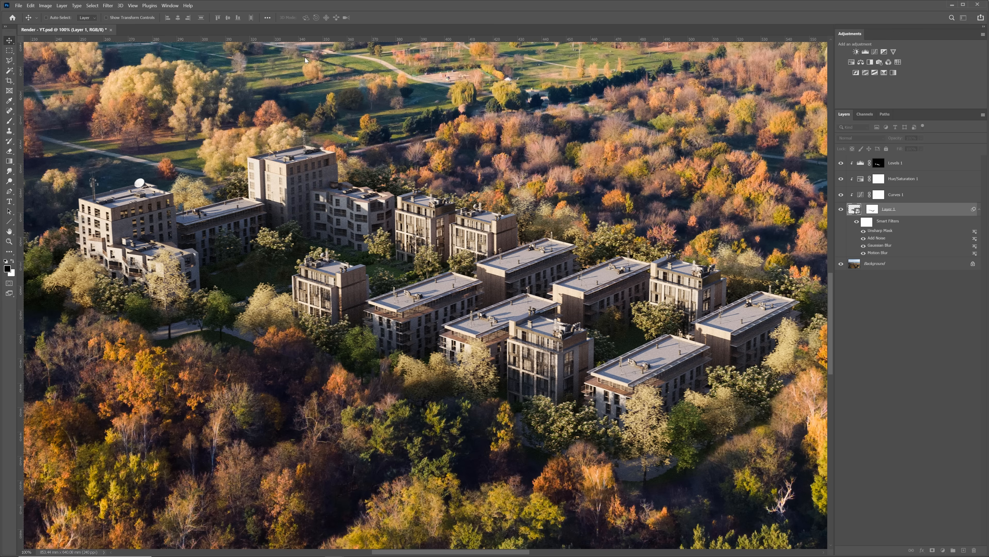